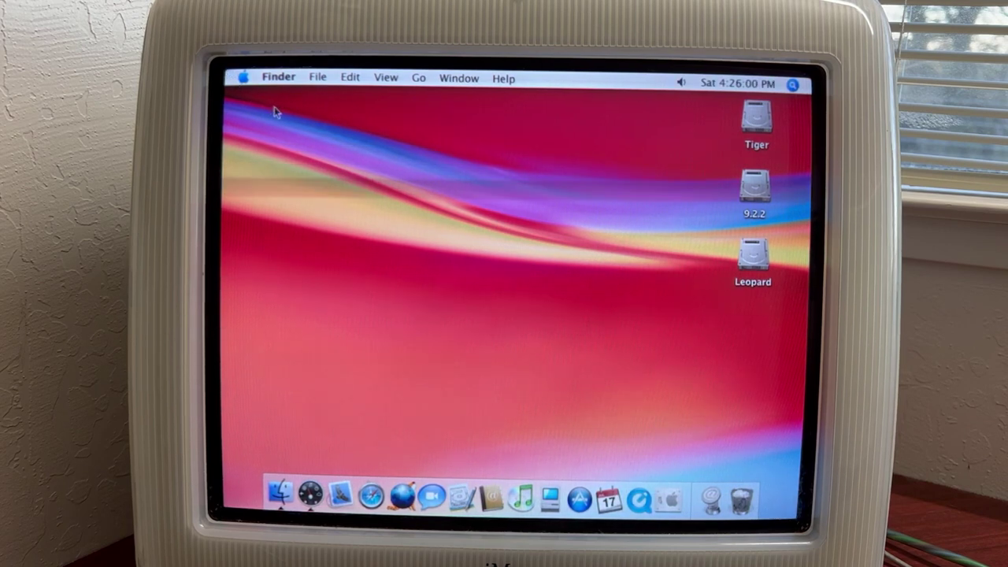
- Show About This Mac from the Apple menu: 10.4.11, 600 MHz G3, 1 GB, Tiger startup disk
click(246, 77)
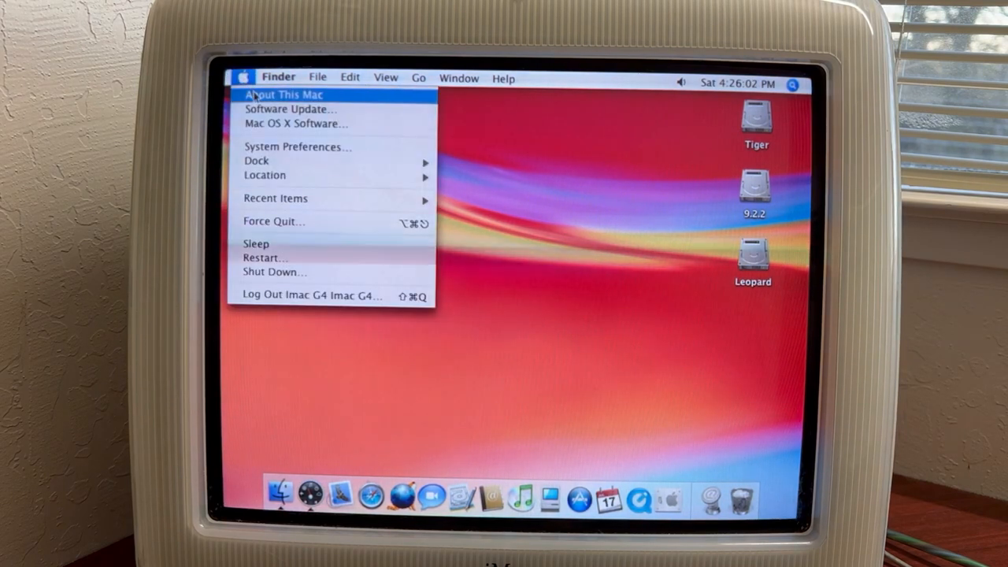
click(496, 342)
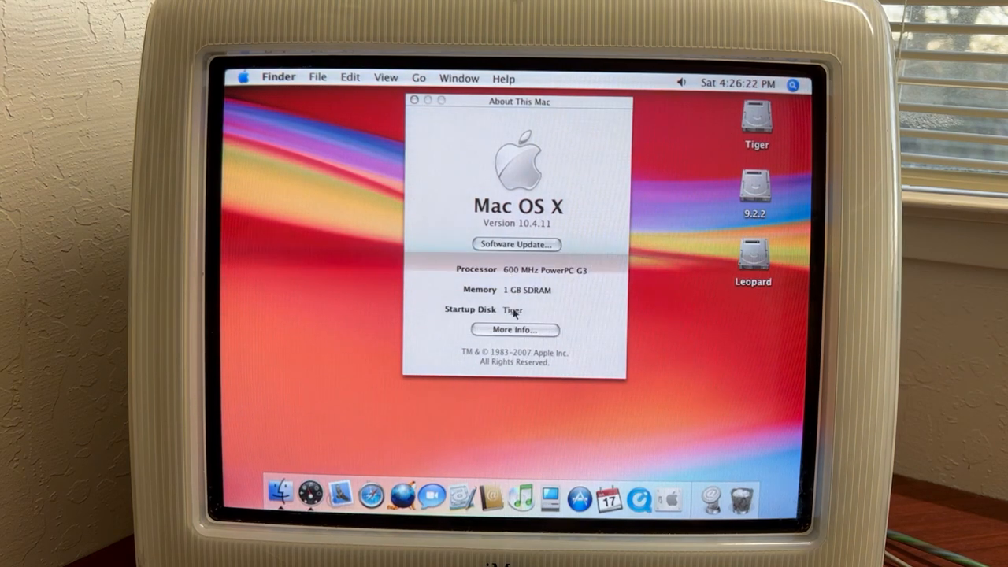
- View the full hardware report's two 512 MB memory slots, then the empty AirPort Card section
click(517, 329)
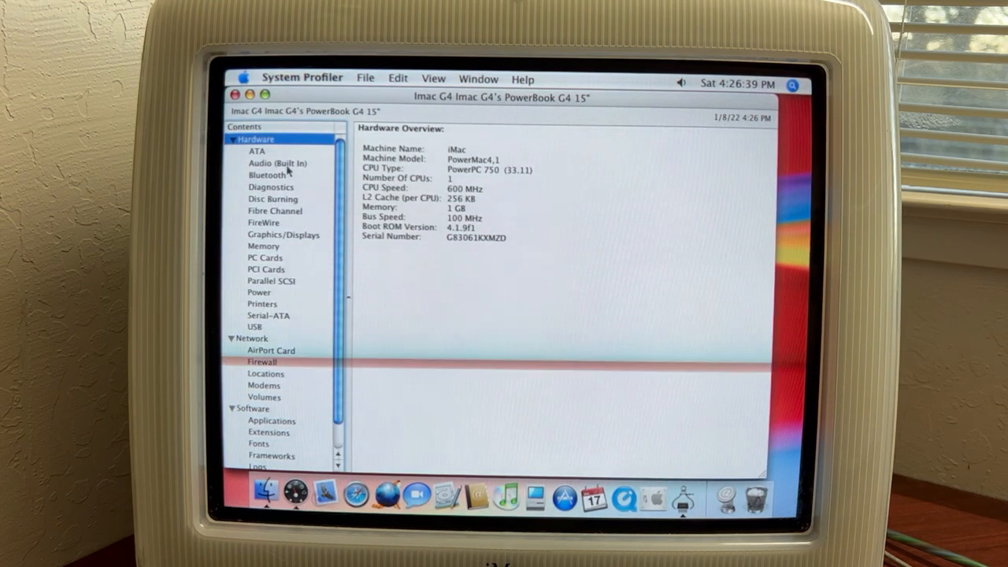
click(265, 246)
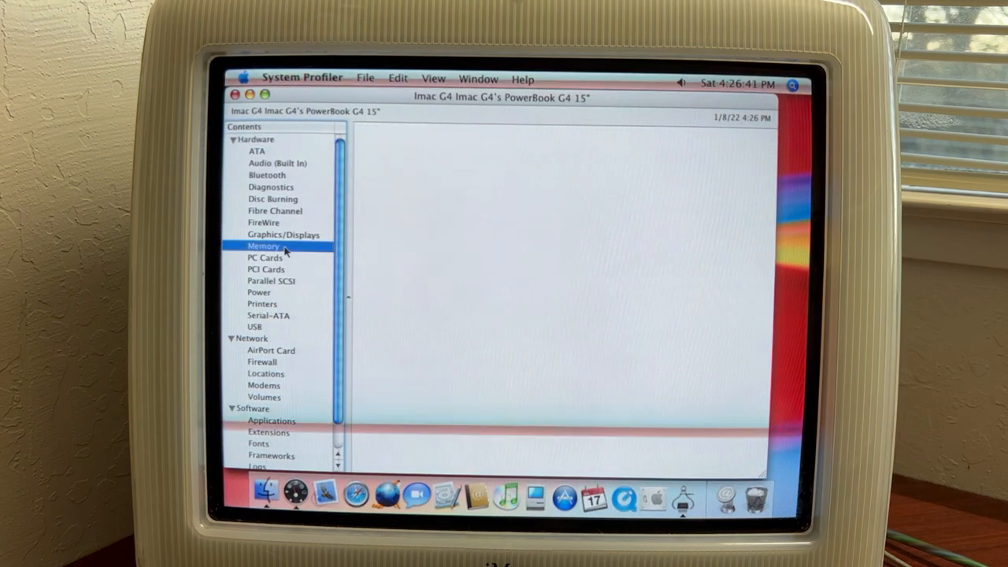
click(263, 246)
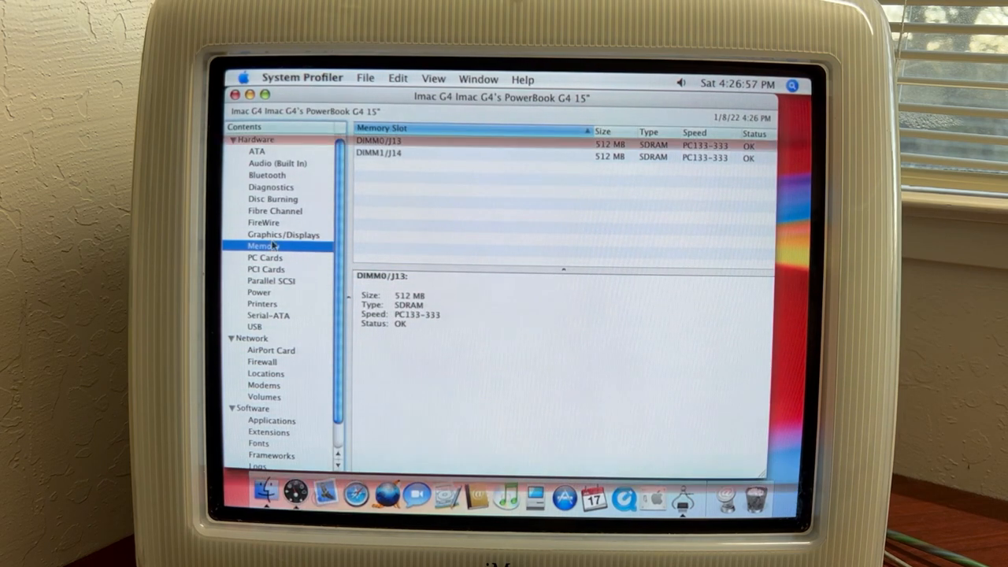
click(271, 349)
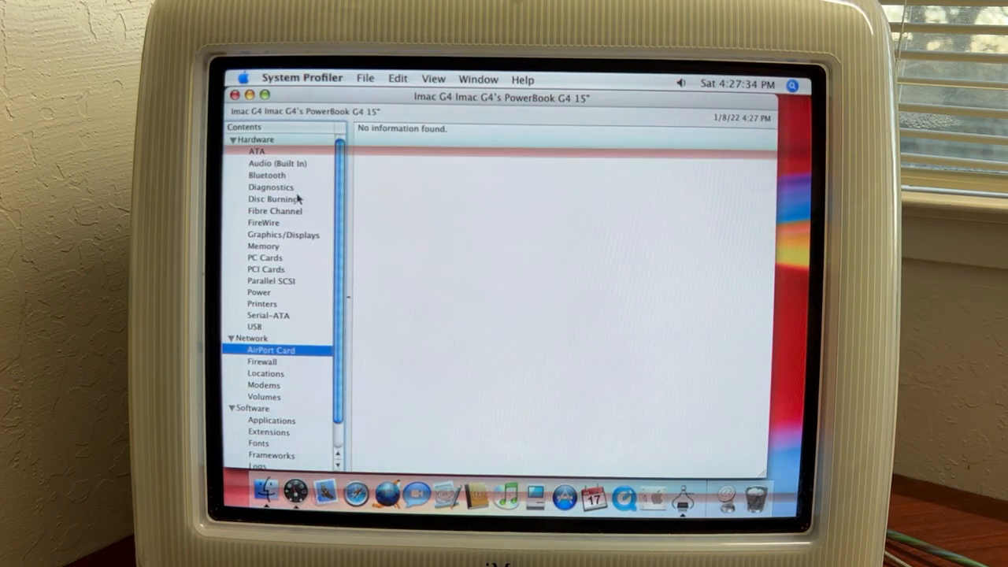
- Review the Rage 128 Pro graphics and CRT display, the USB device tree, then bring up System Preferences
click(283, 235)
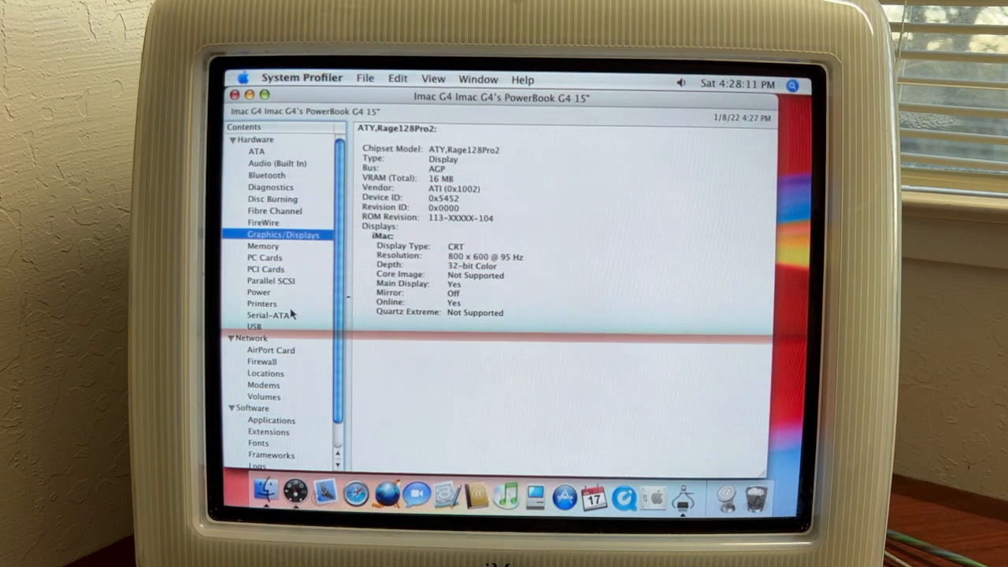
click(255, 326)
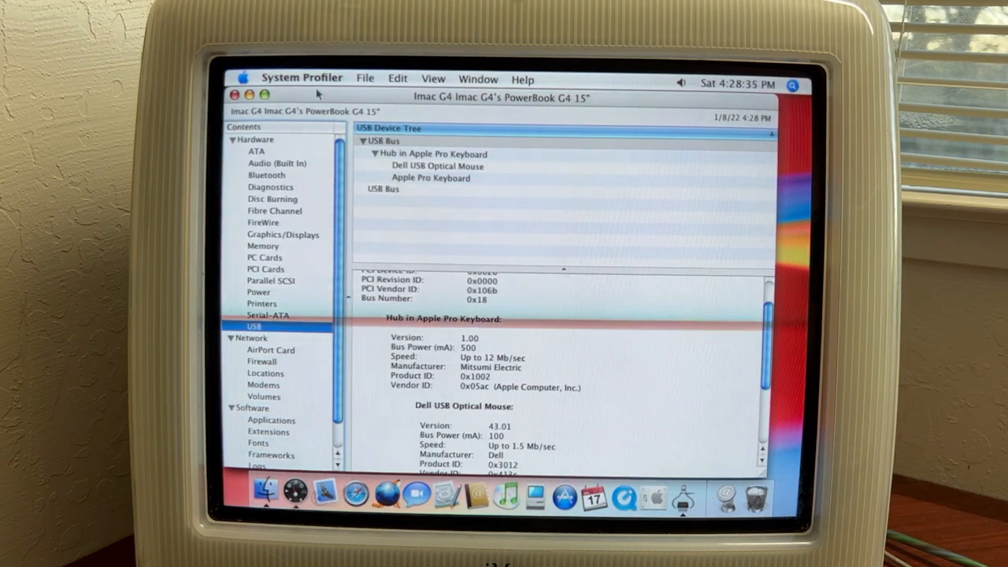
click(303, 79)
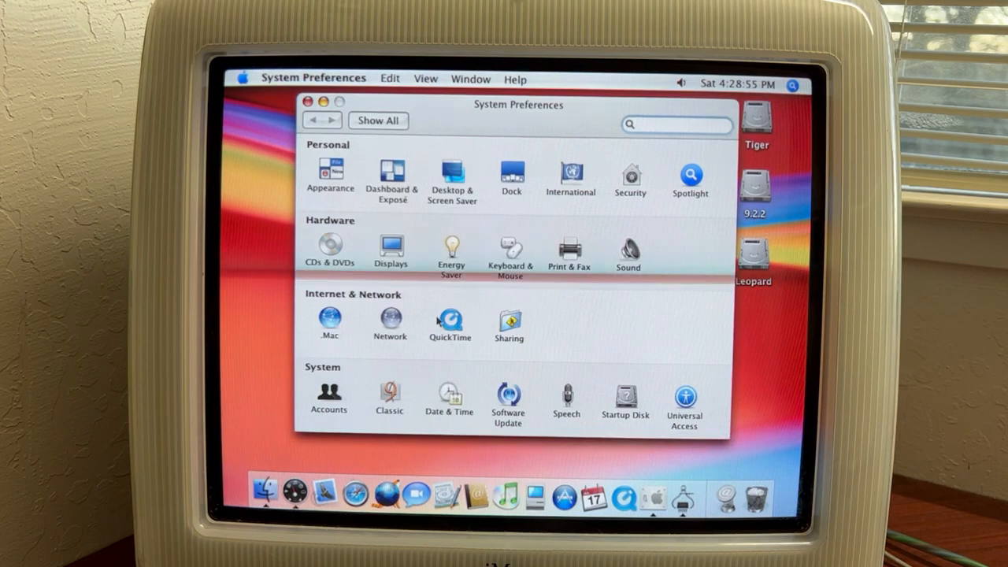
mouse_move(597, 398)
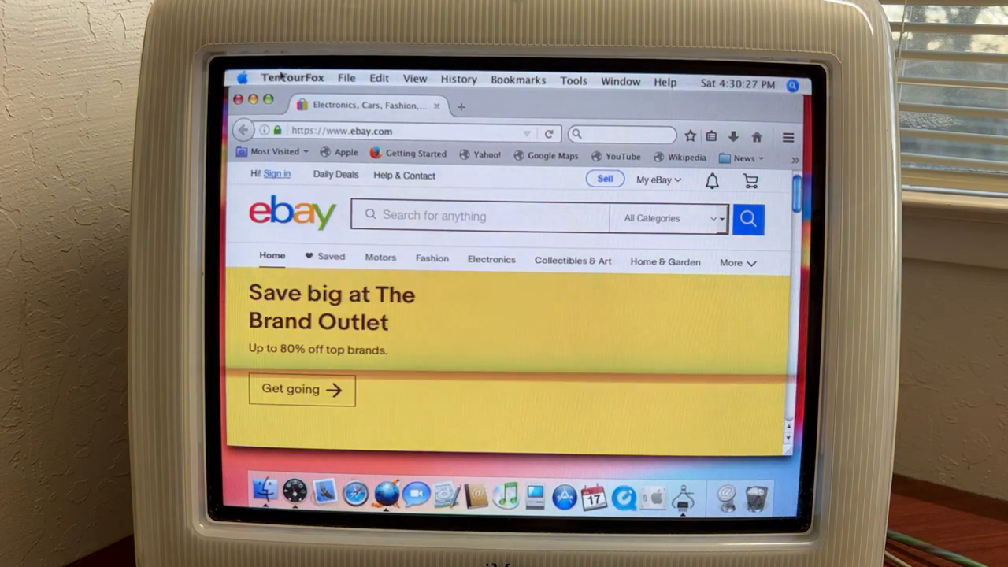
- Close the TenFourFox window showing eBay, leaving only the desktop
click(293, 77)
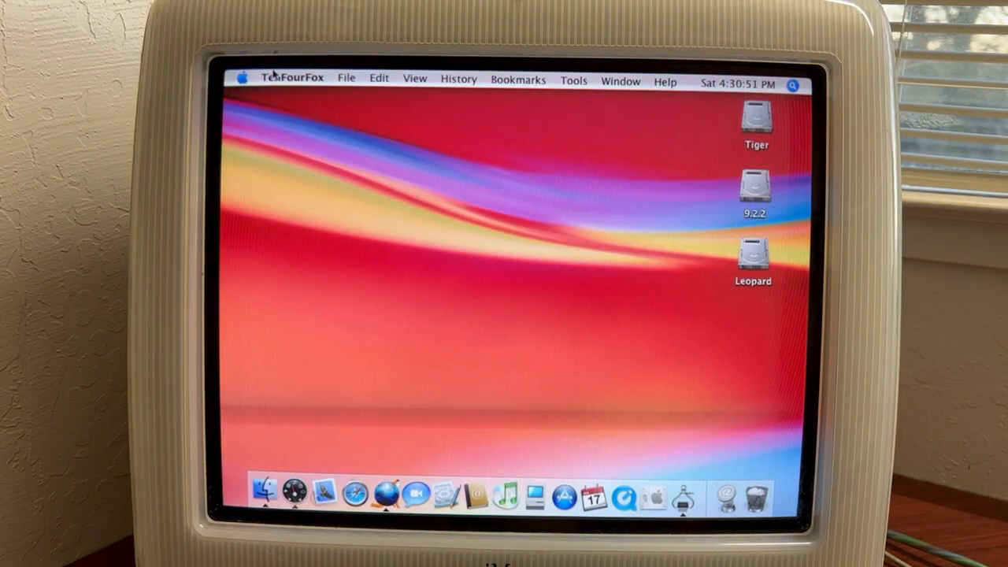
- End the Mac OS X session from the Apple menu and boot into Mac OS 9
click(242, 79)
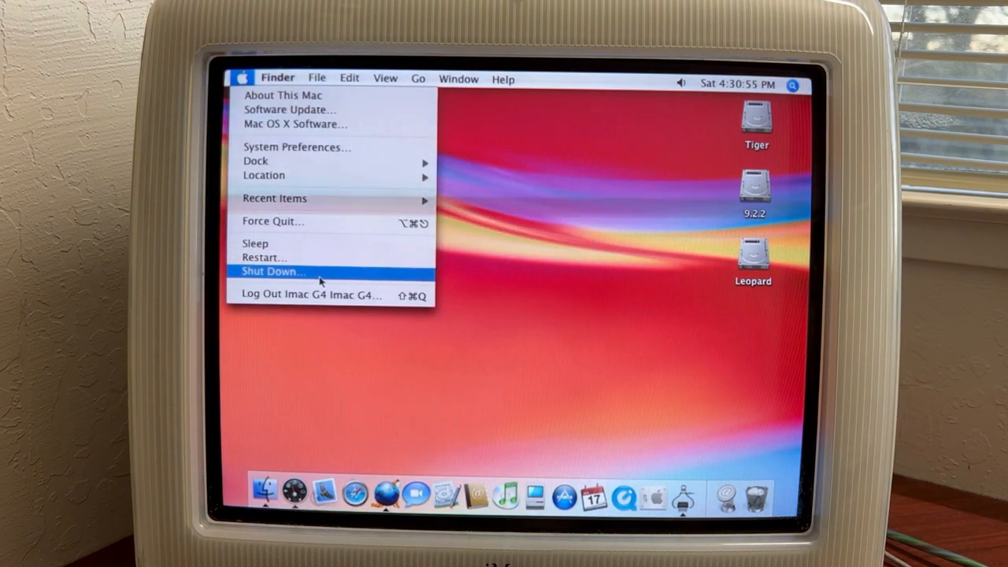
click(271, 271)
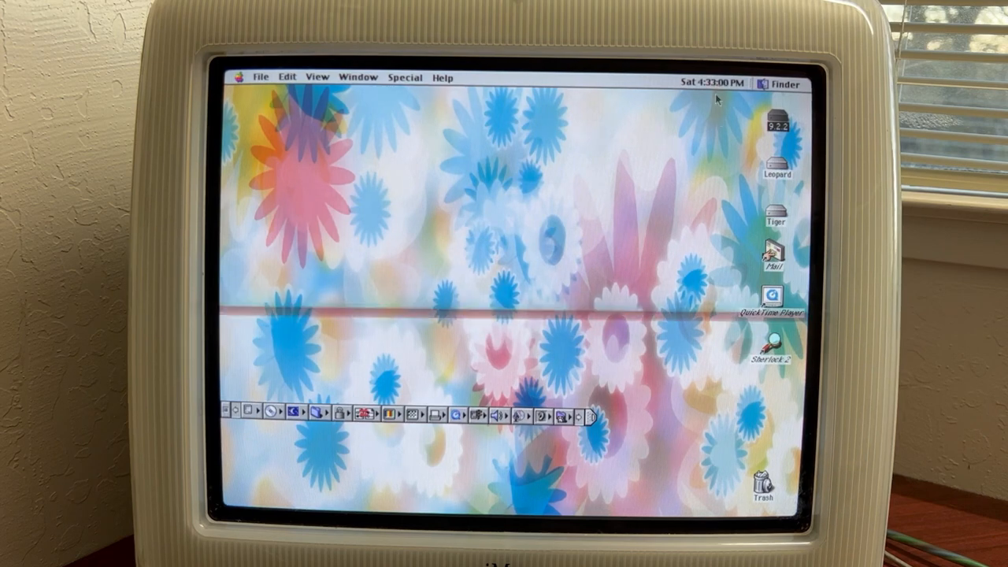
double_click(777, 214)
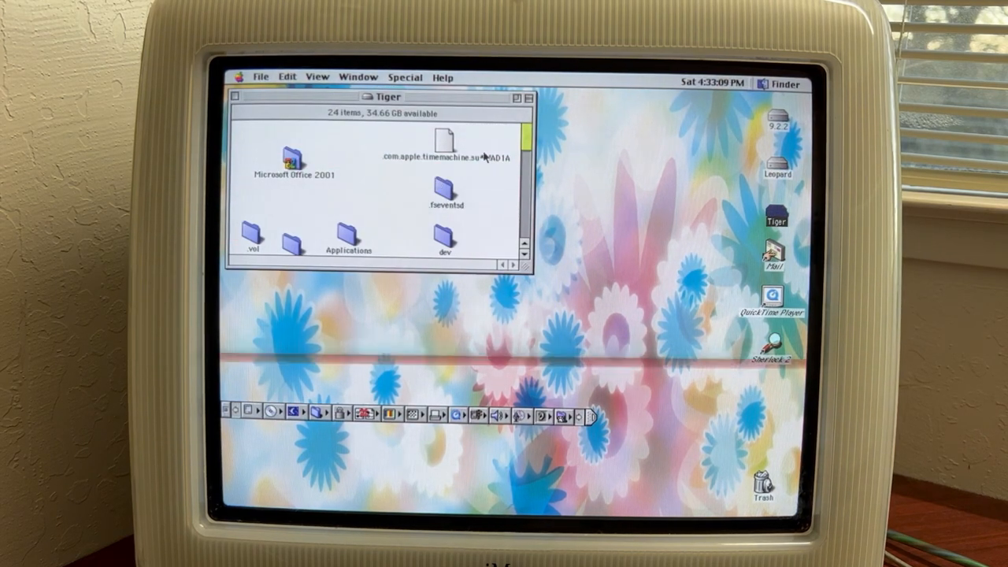
scroll(down, 3)
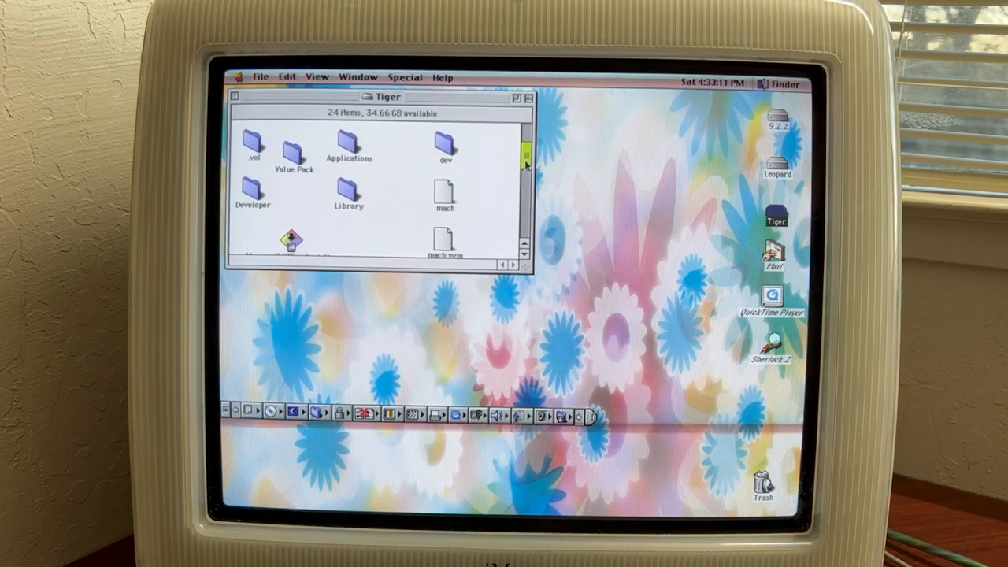
scroll(down, 3)
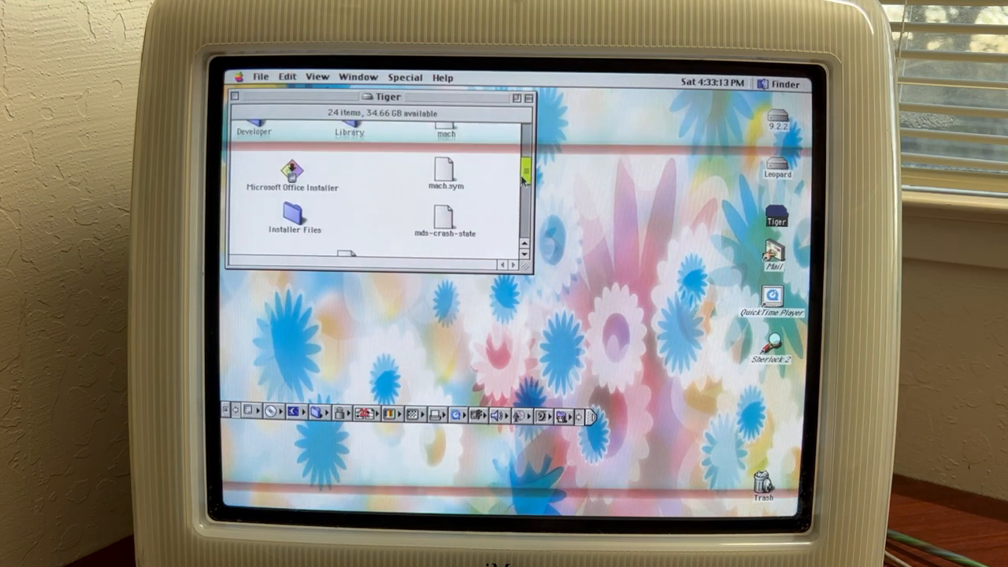
scroll(down, 3)
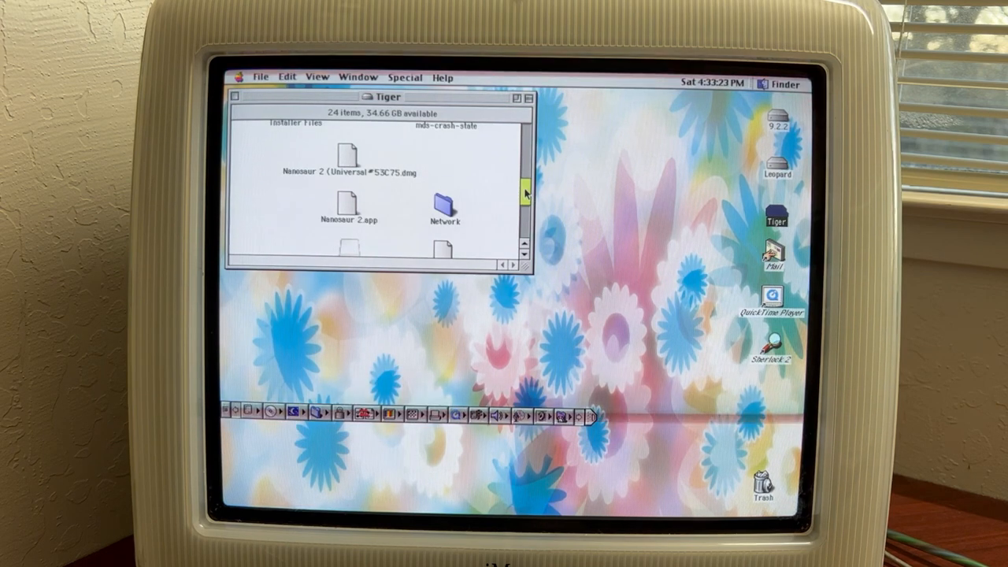
scroll(down, 3)
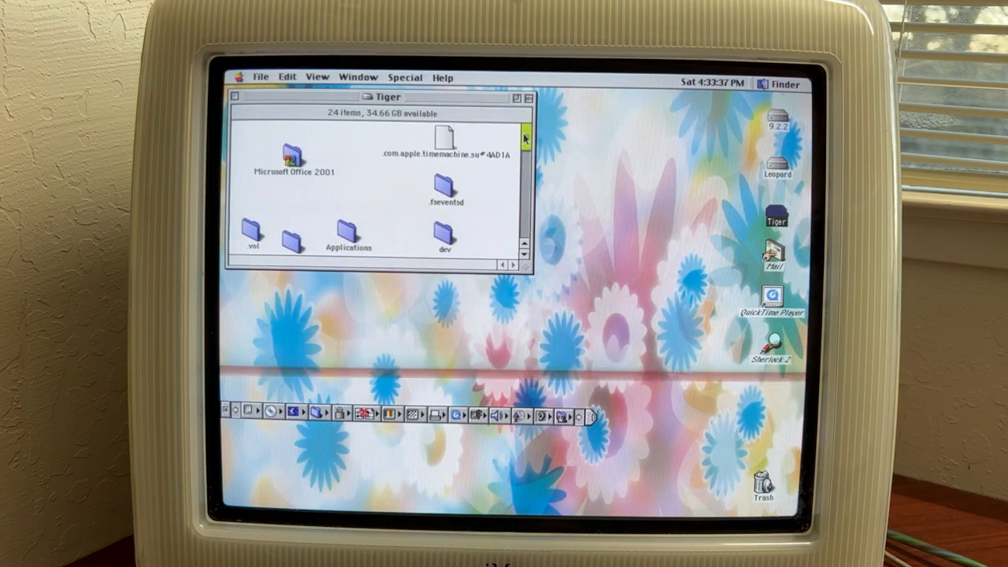
scroll(down, 3)
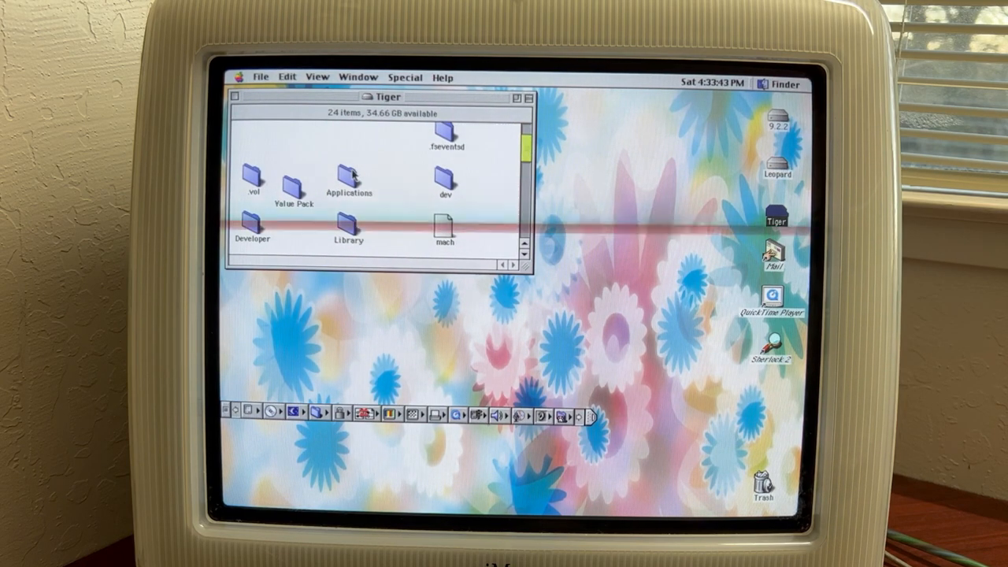
- Browse the Tiger disk's Applications and Value Pack folders and select the Value Pack Installer
click(346, 175)
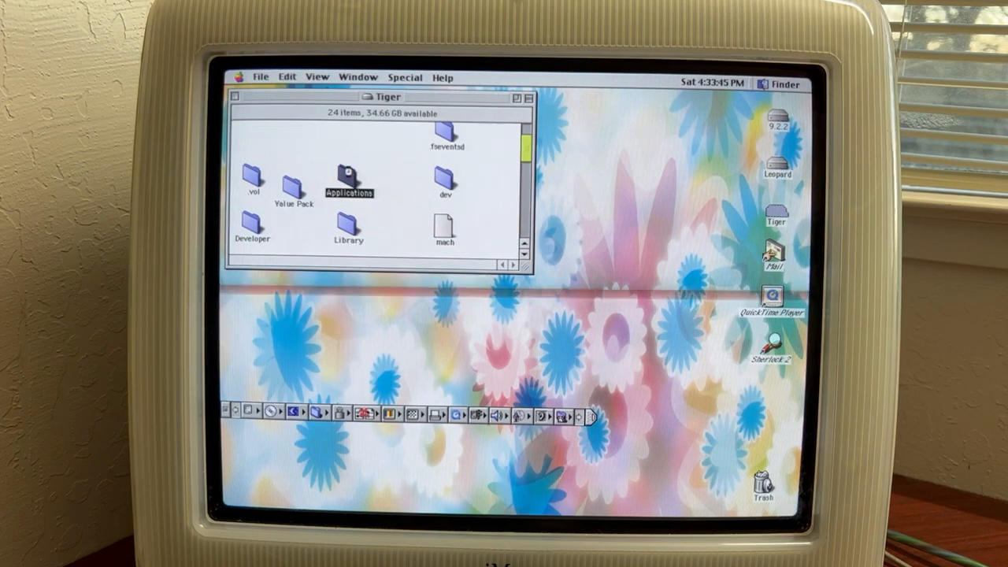
double_click(350, 172)
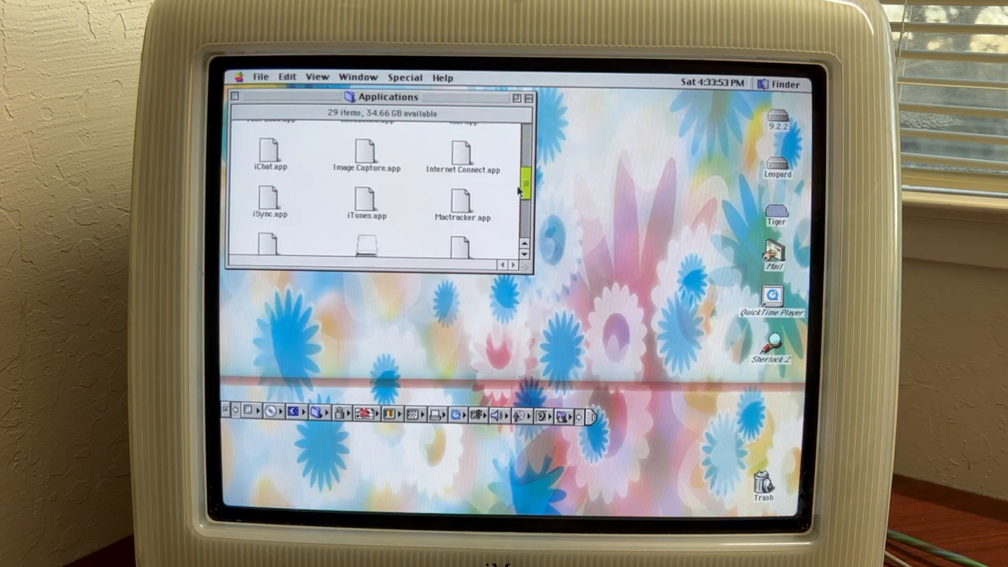
scroll(down, 3)
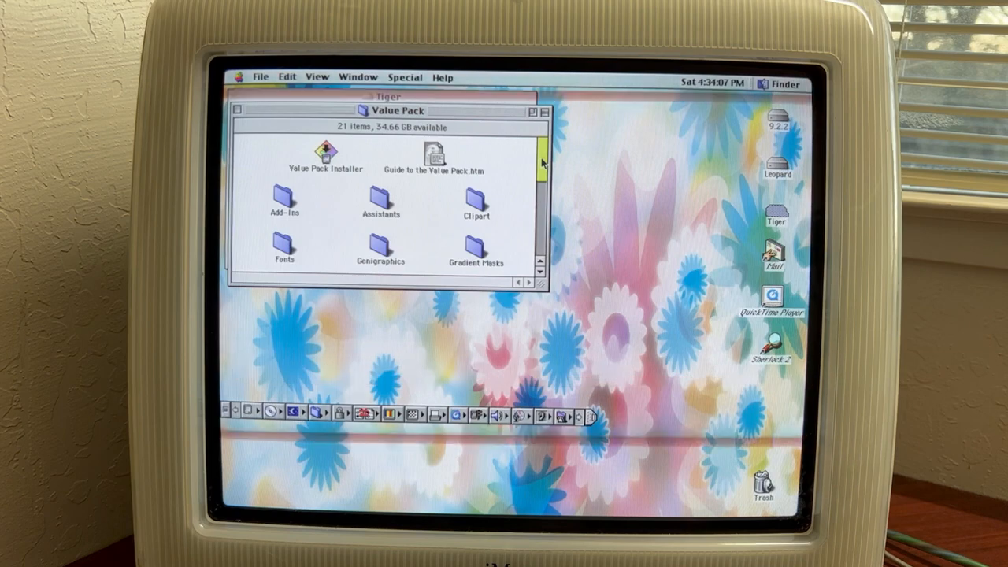
scroll(down, 3)
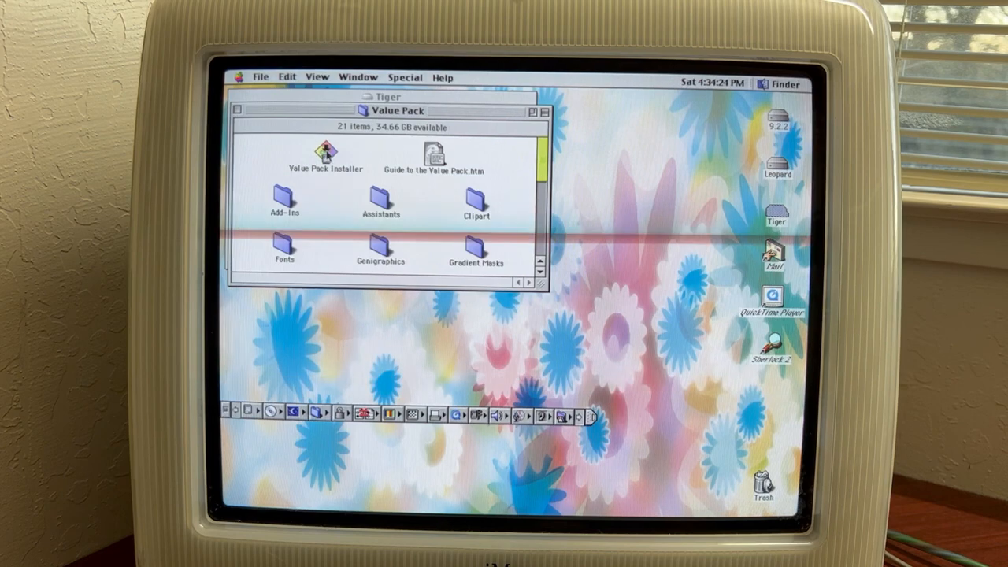
click(325, 154)
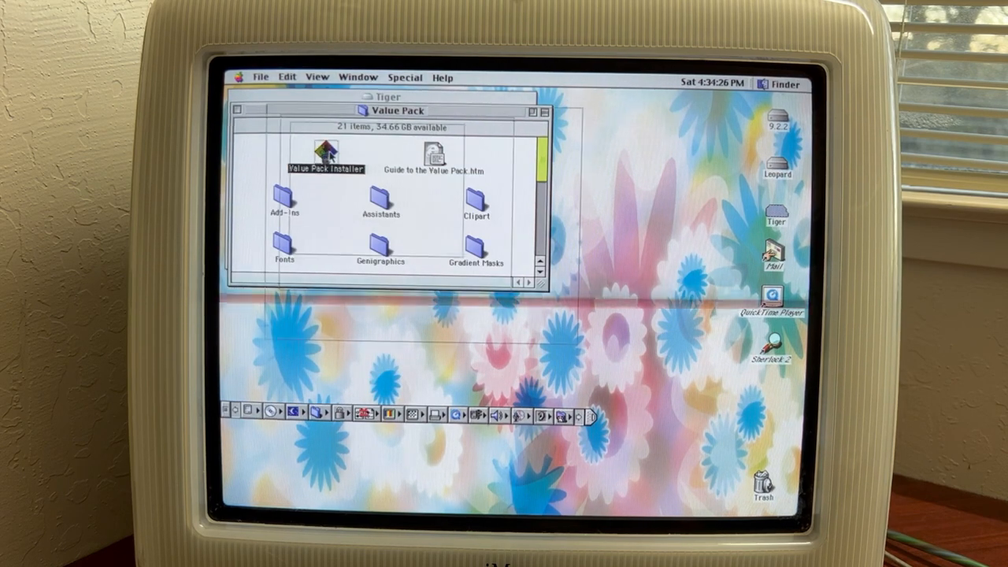
- Launch the Value Pack Installer and tick Clip art, Equation Editor, the Excel component and Works 4.0 Converter
double_click(323, 151)
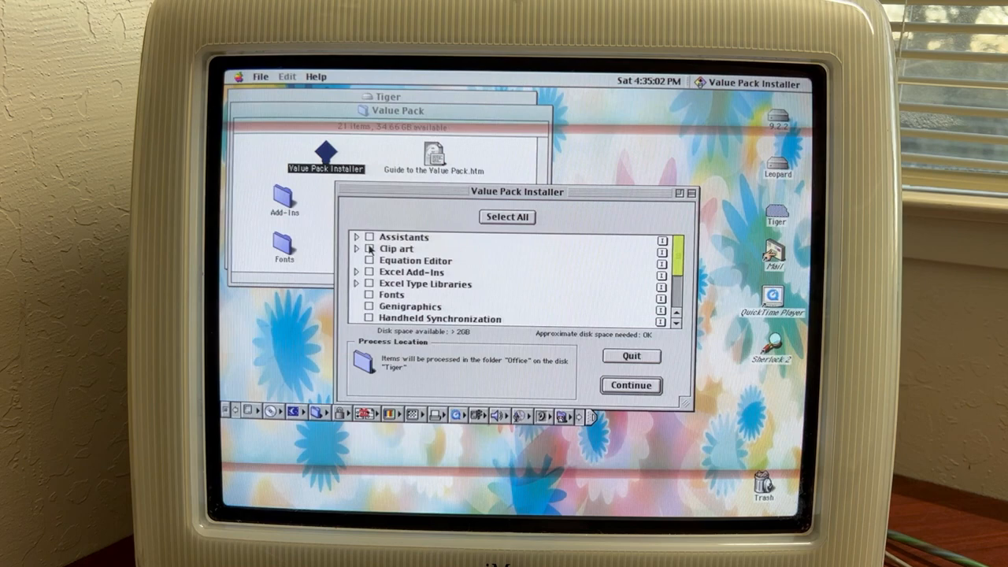
click(368, 248)
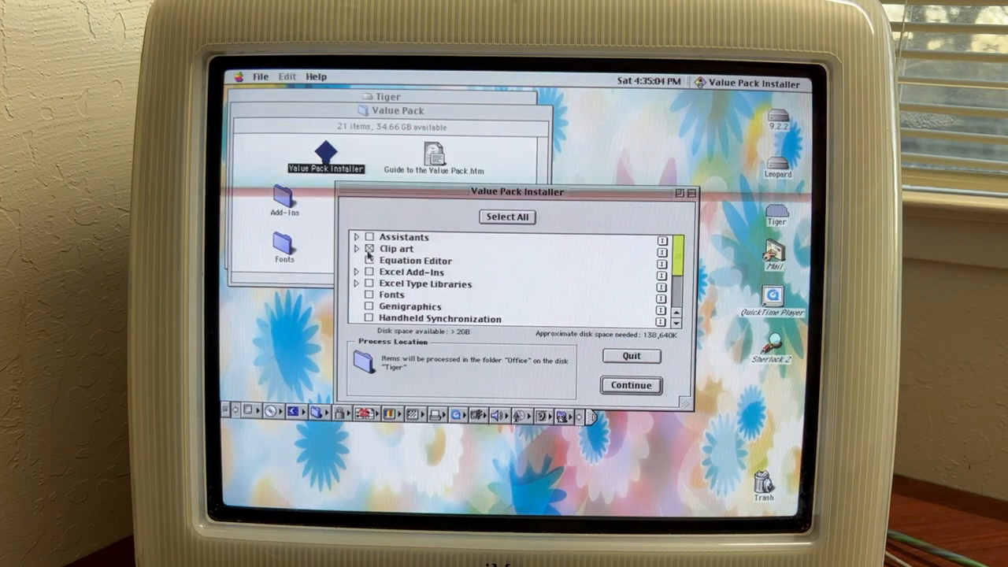
click(365, 262)
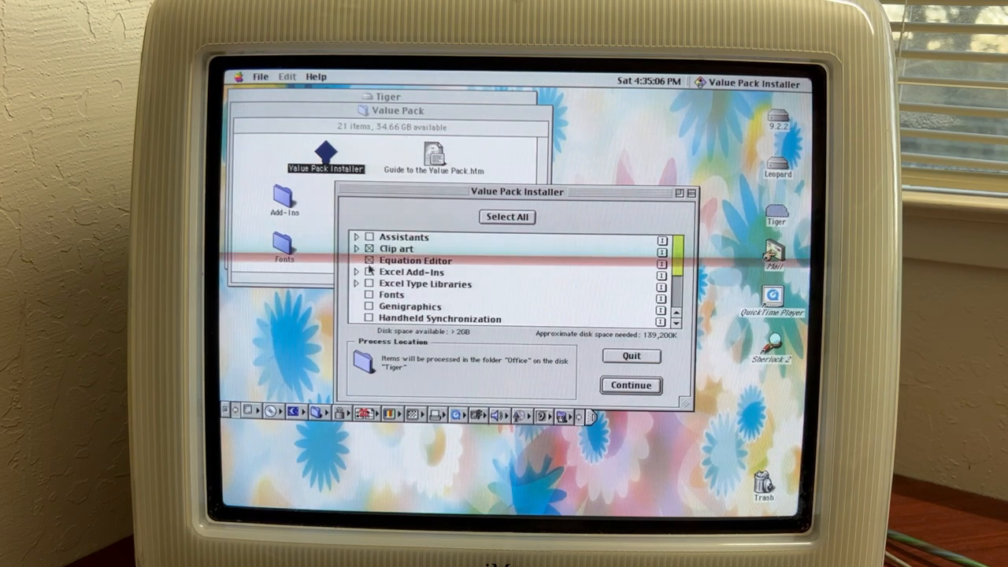
click(365, 271)
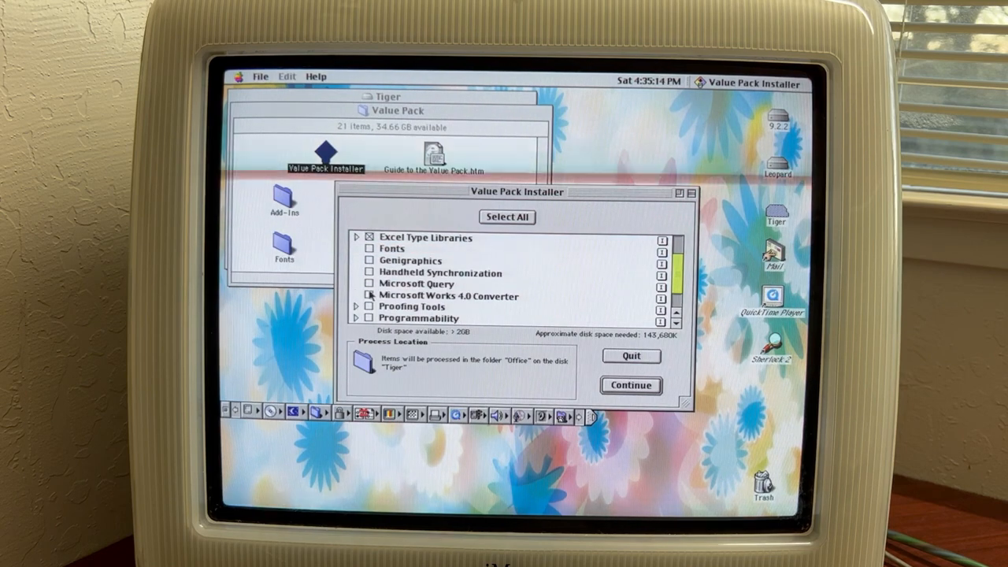
click(365, 296)
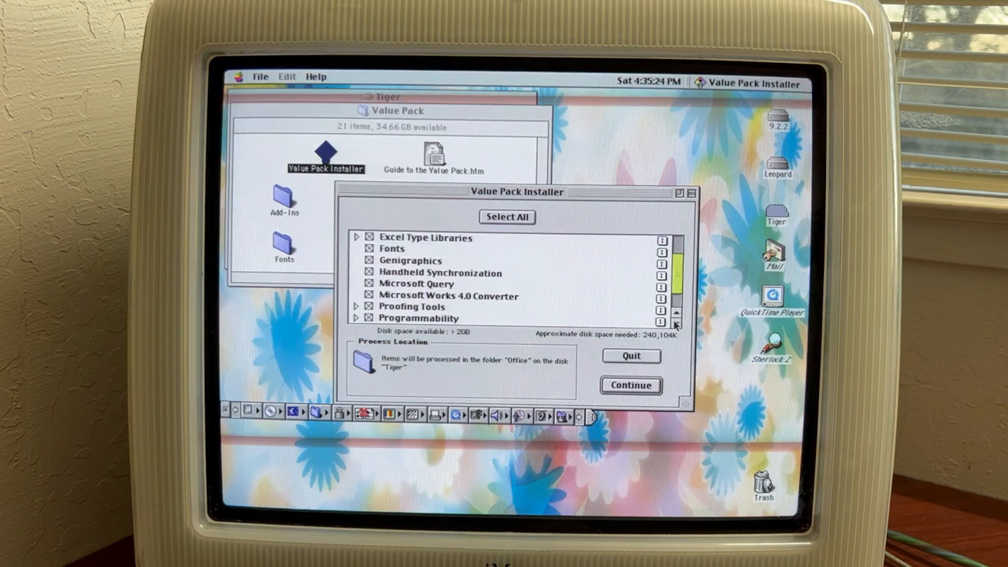
- Tick Templates and Assistants so every component is selected, about 302,700K needed
scroll(down, 3)
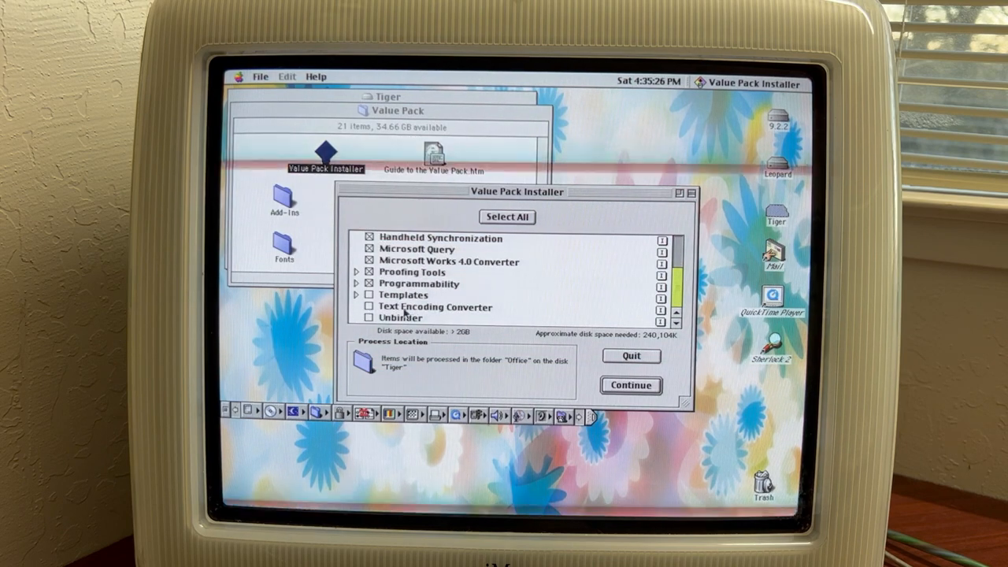
click(369, 307)
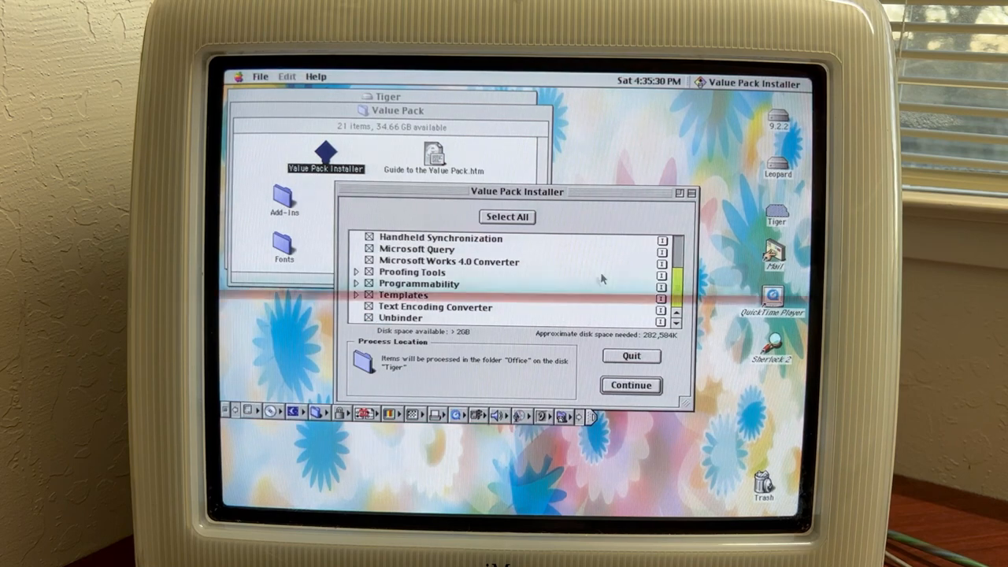
scroll(up, 3)
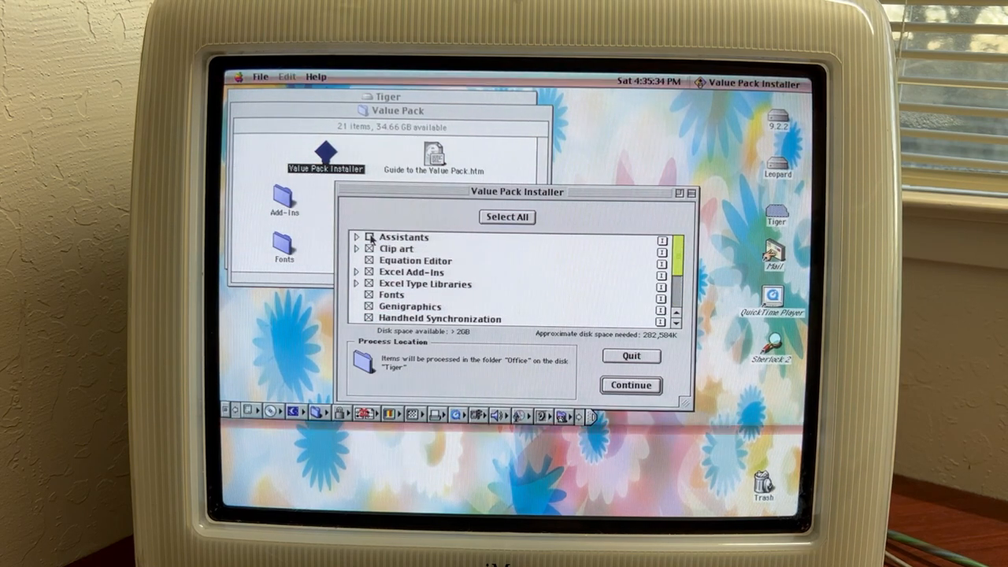
click(370, 237)
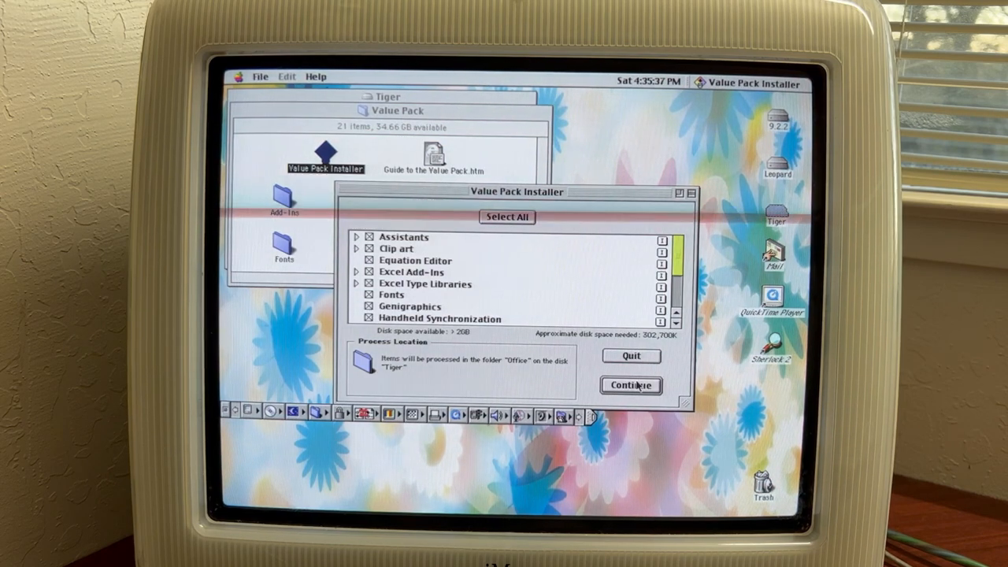
- Attempt the install, acknowledge both MI Extra file-not-found alerts, and quit the installer
click(630, 386)
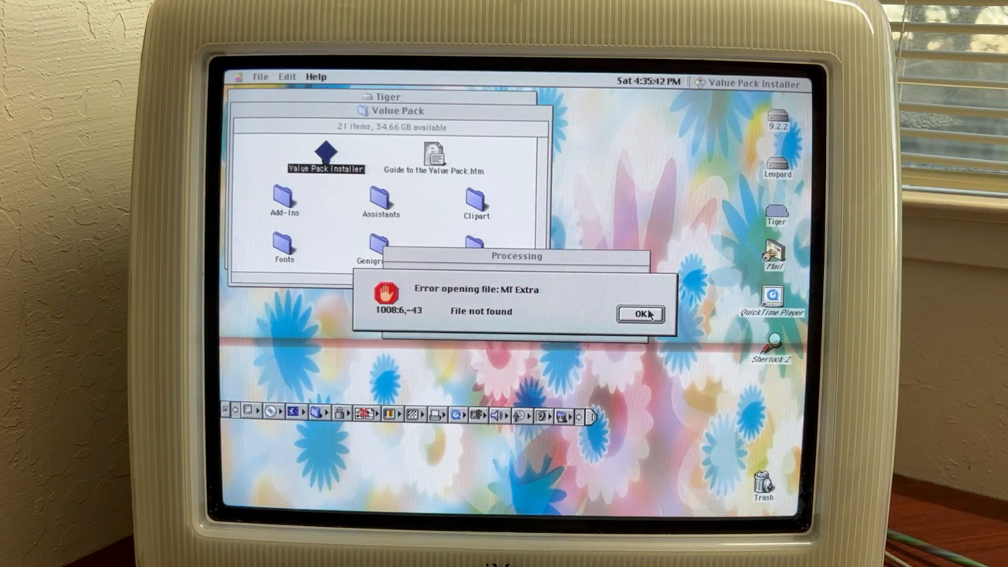
click(643, 311)
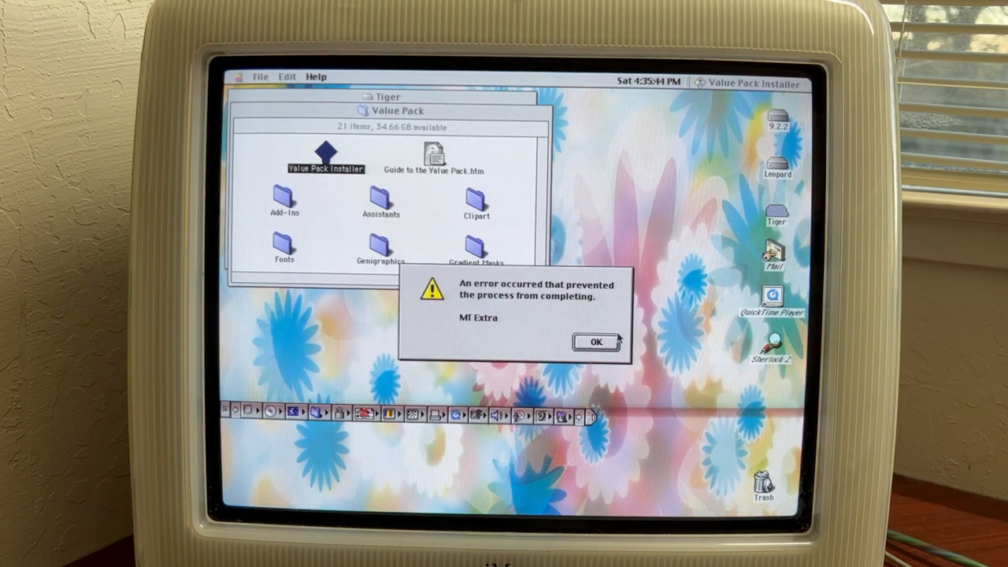
click(596, 341)
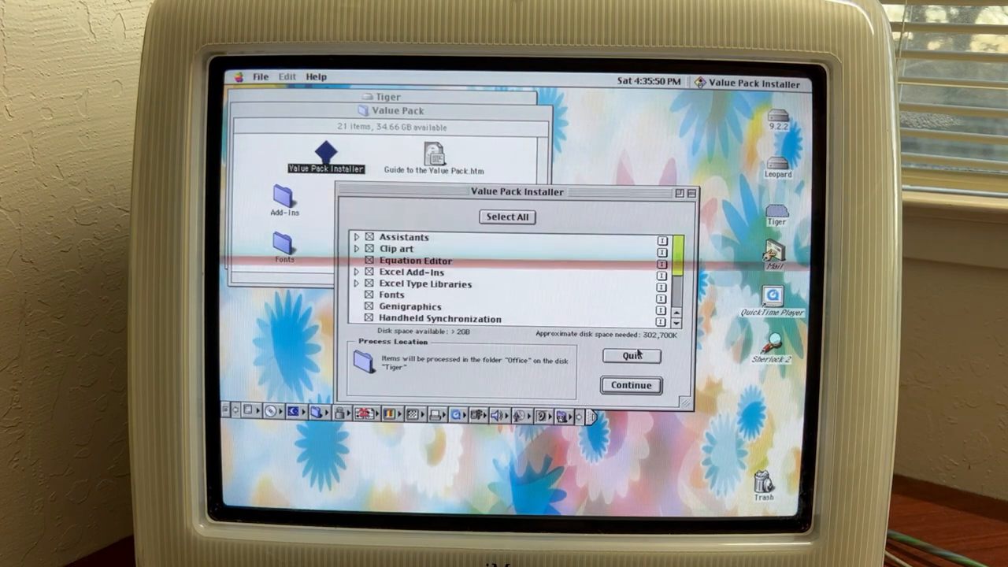
click(631, 356)
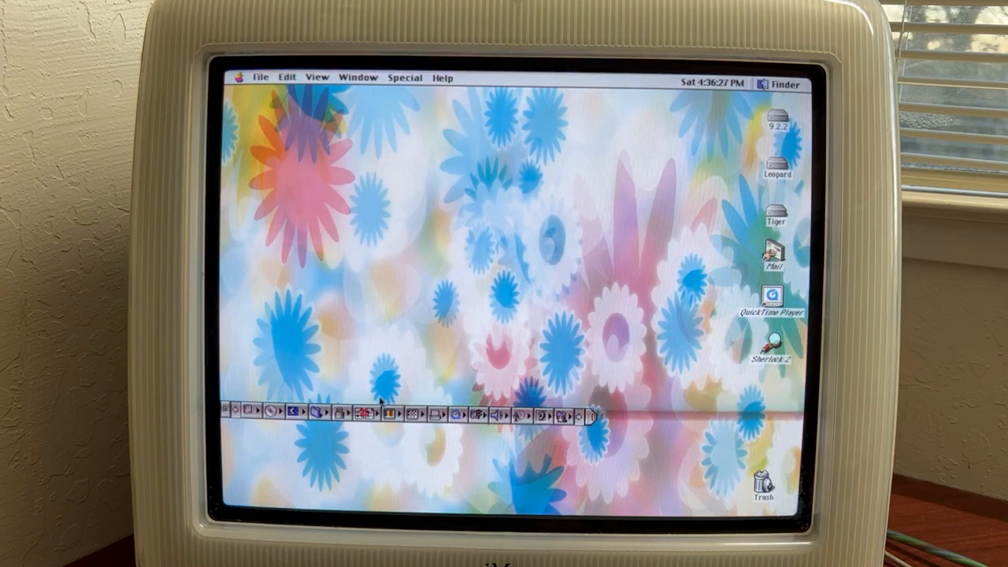
- Bring up the Apple menu listing About This Computer, Apple System Profiler and Control Panels
click(257, 79)
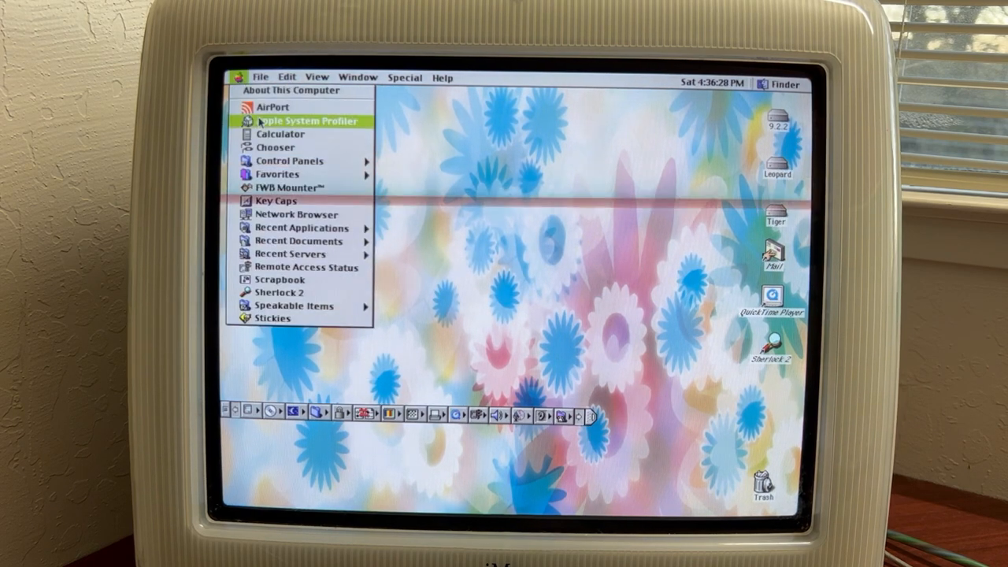
mouse_move(290, 161)
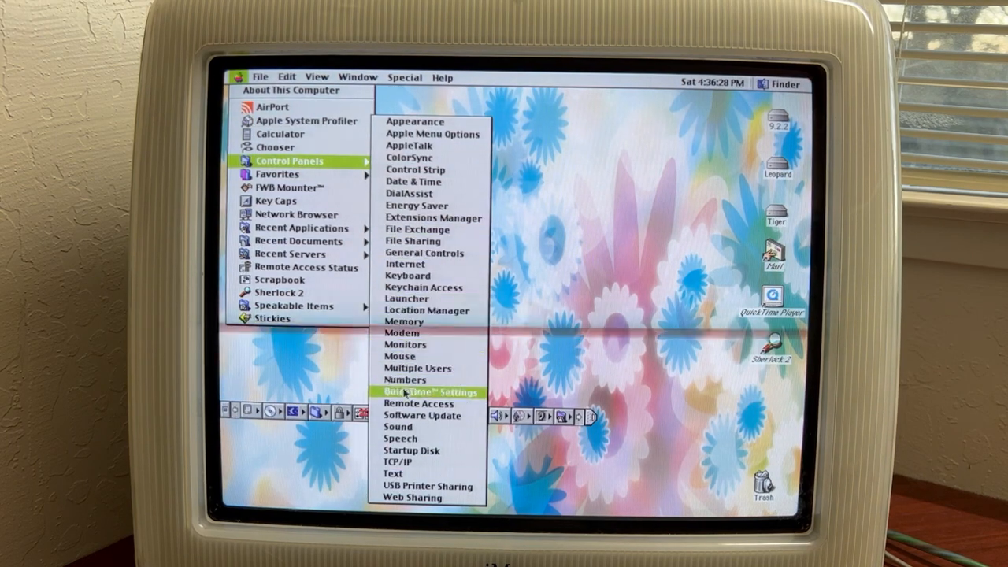
mouse_move(424, 451)
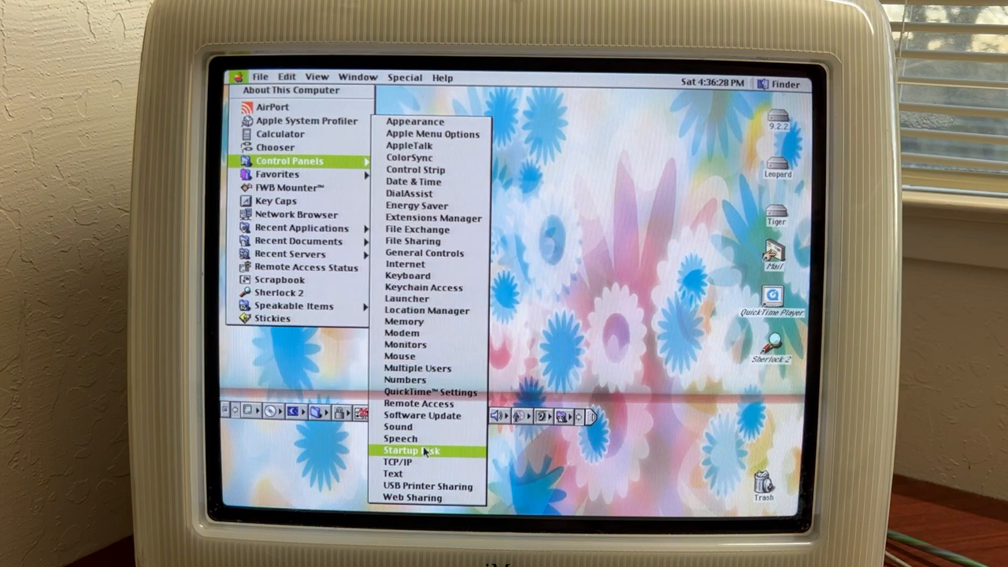
mouse_move(425, 274)
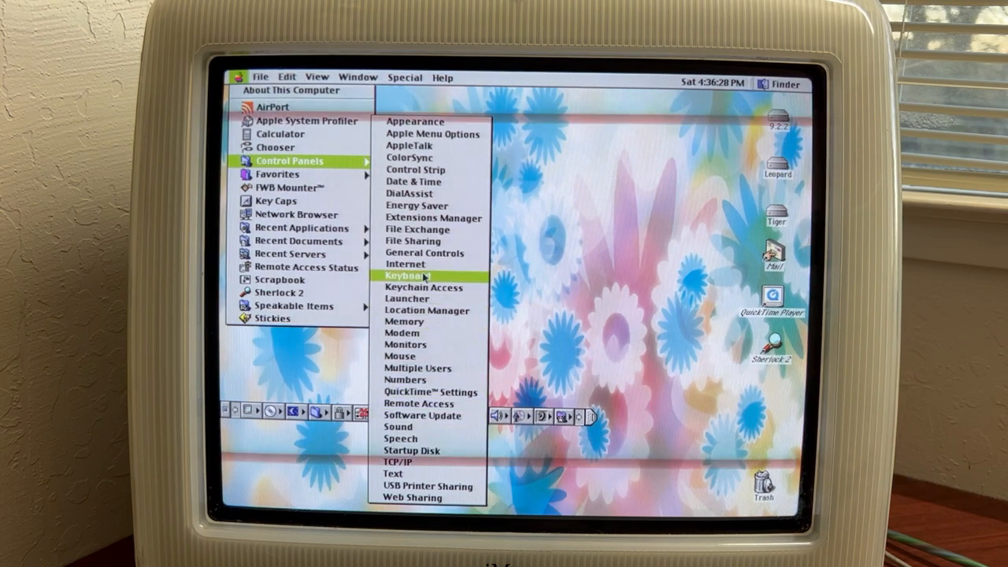
mouse_move(413, 157)
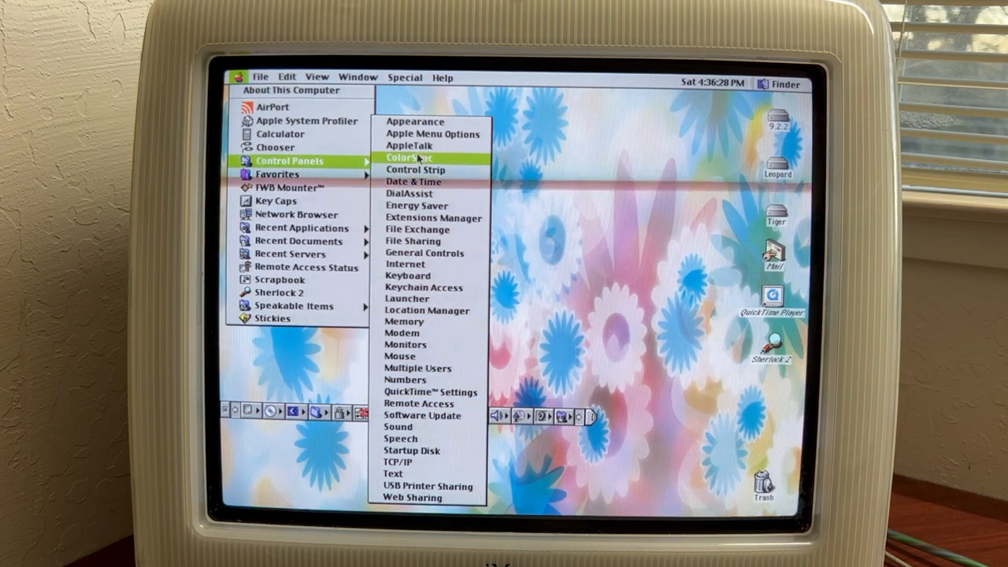
mouse_move(412, 170)
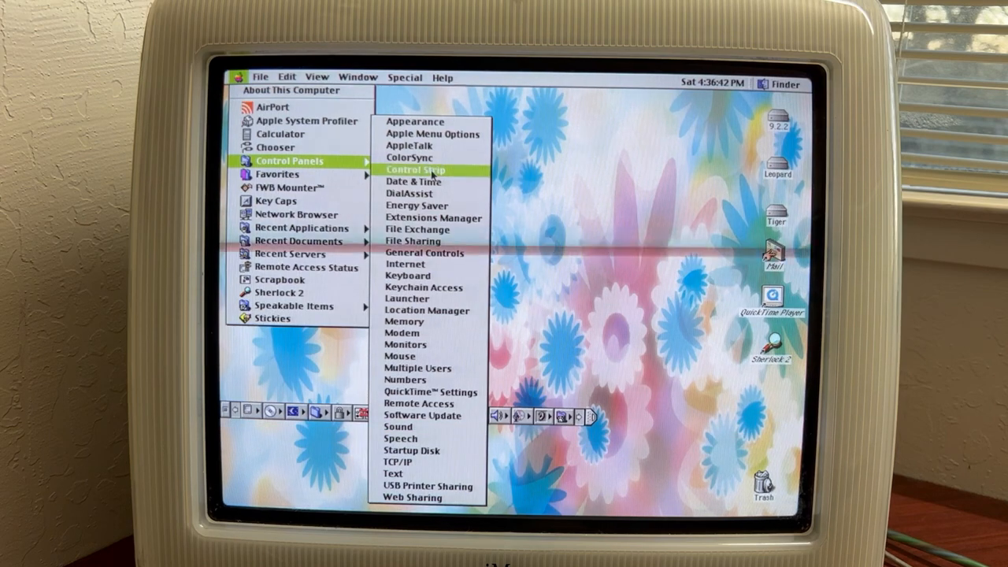
click(415, 170)
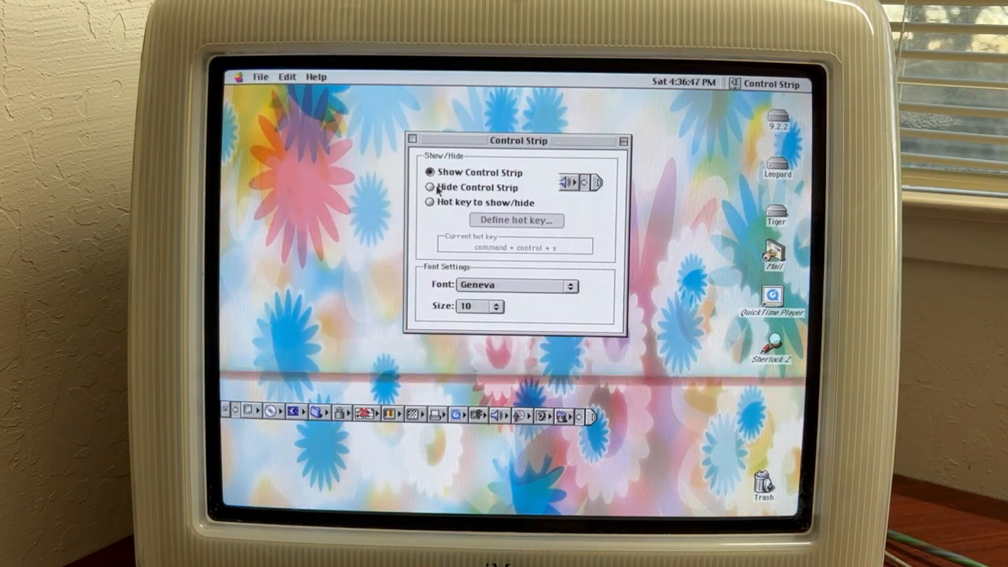
click(429, 203)
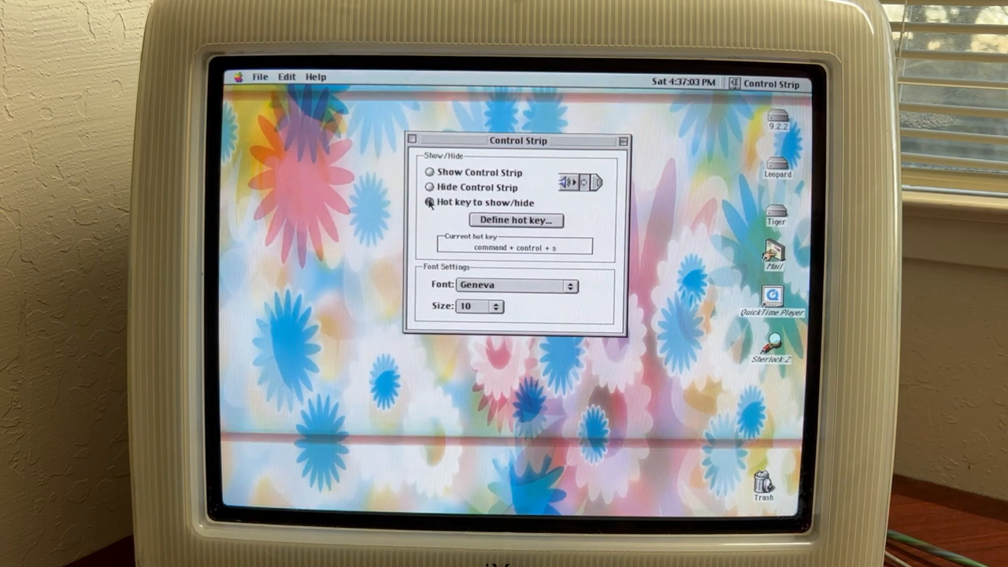
click(427, 187)
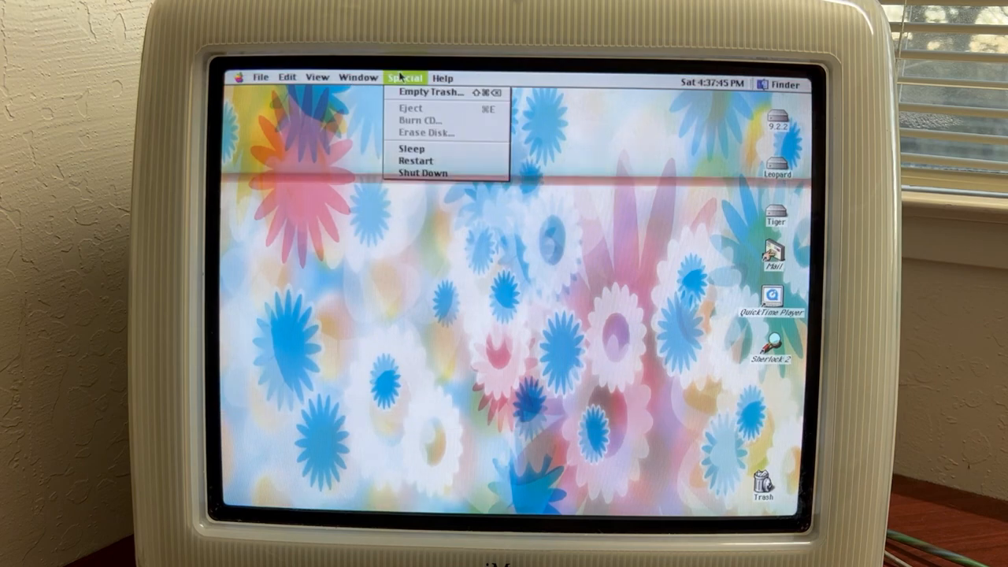
- Reopen the Apple menu's Control Panels submenu listing Keychain Access, Keyboard and Appearance
click(258, 79)
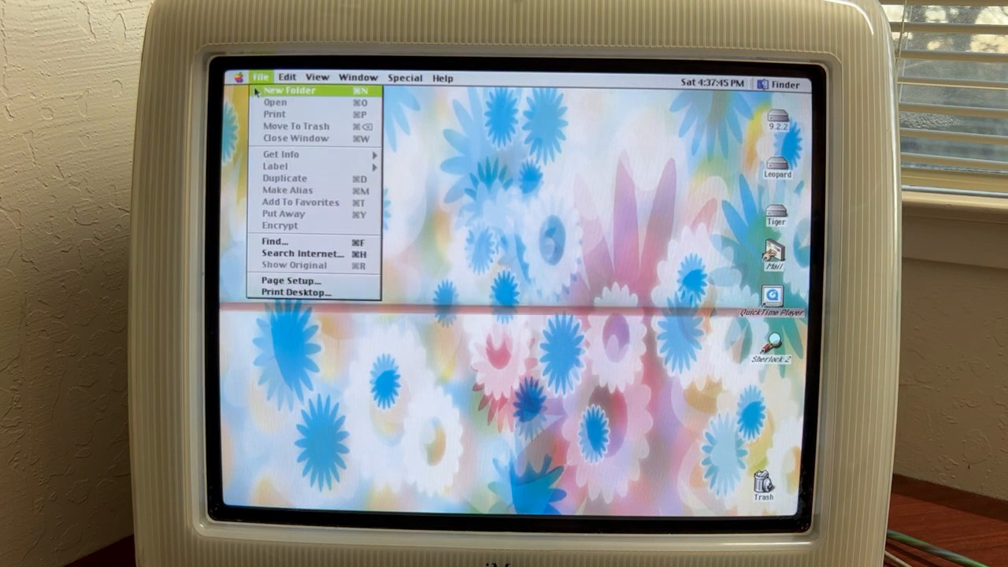
click(238, 79)
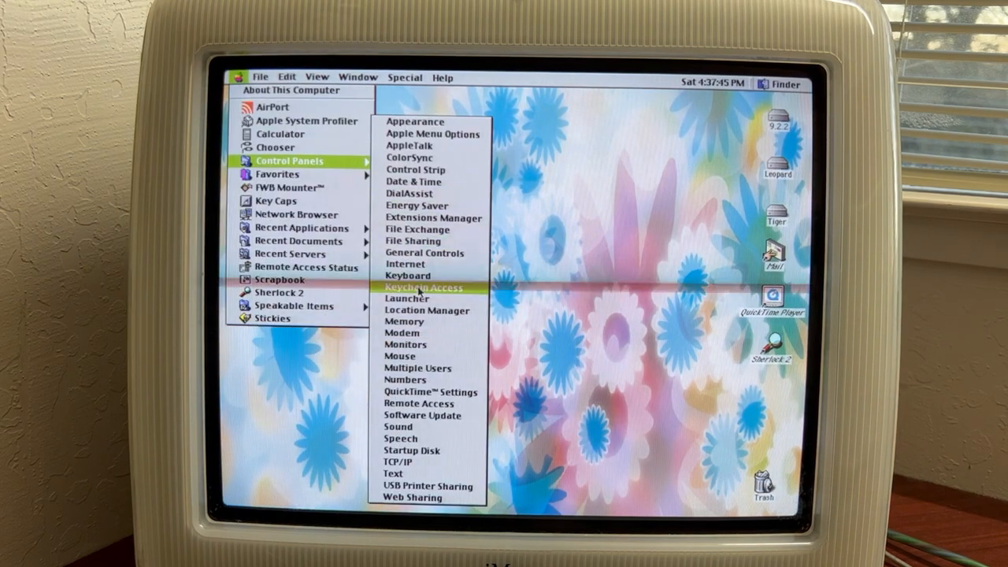
mouse_move(425, 311)
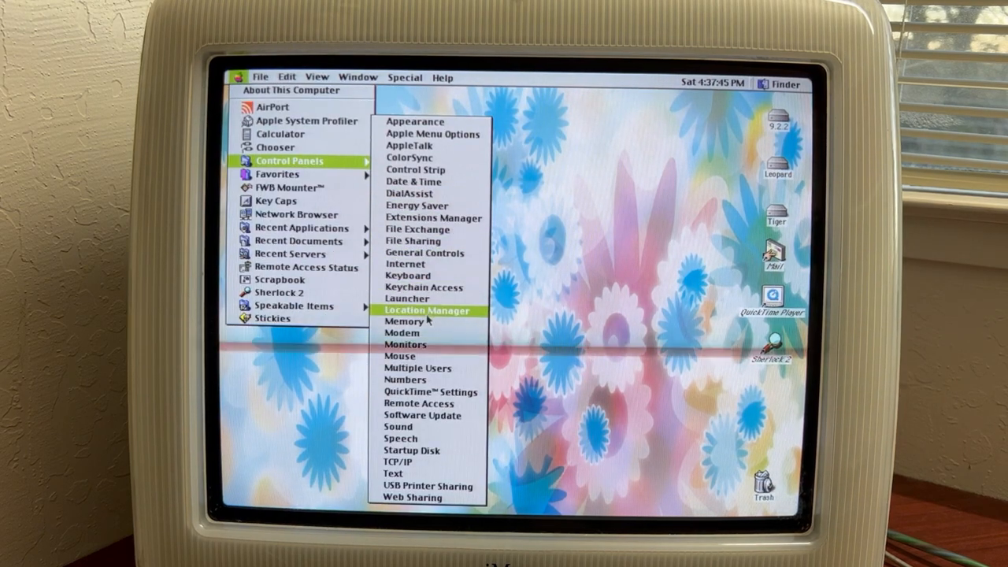
mouse_move(435, 368)
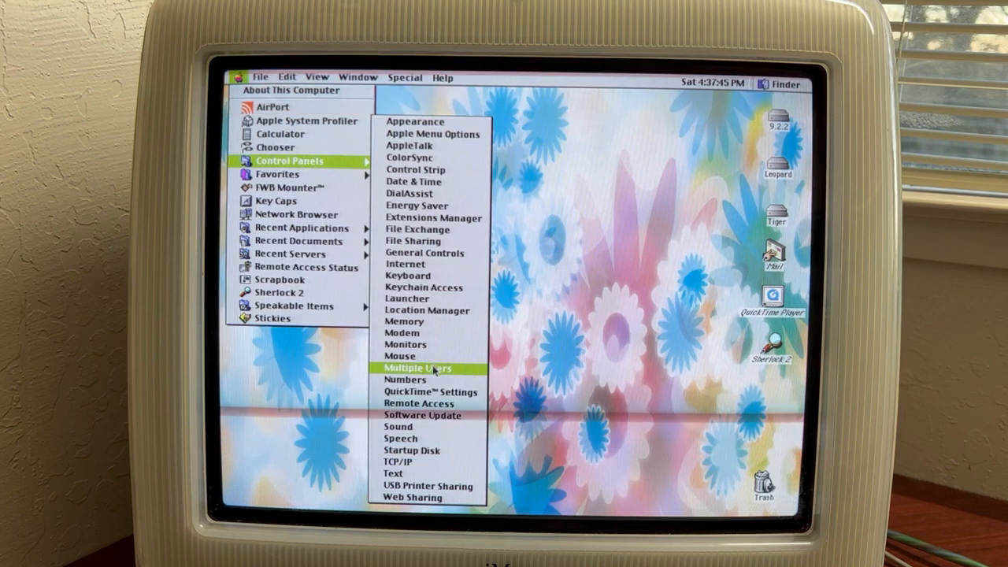
mouse_move(416, 182)
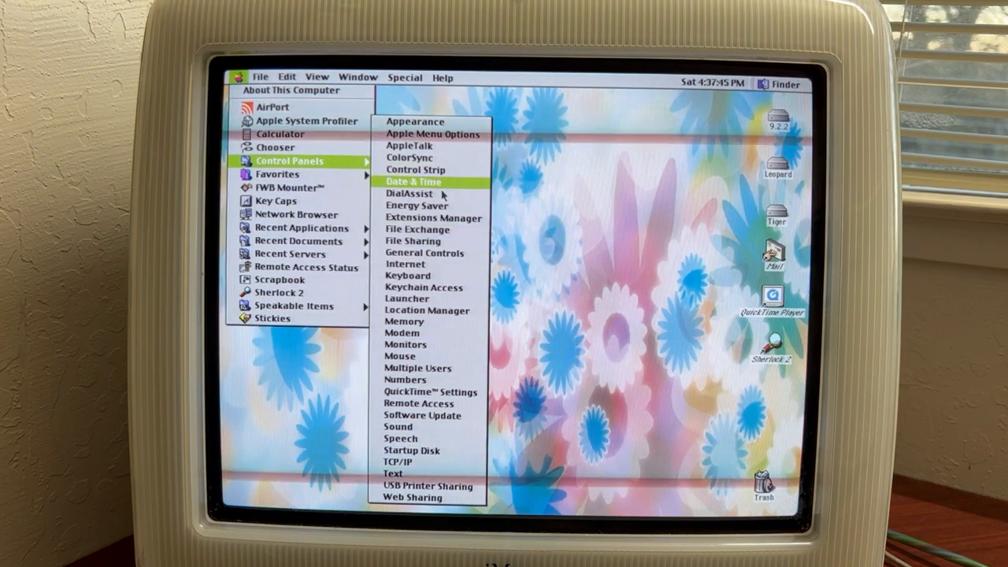
mouse_move(423, 239)
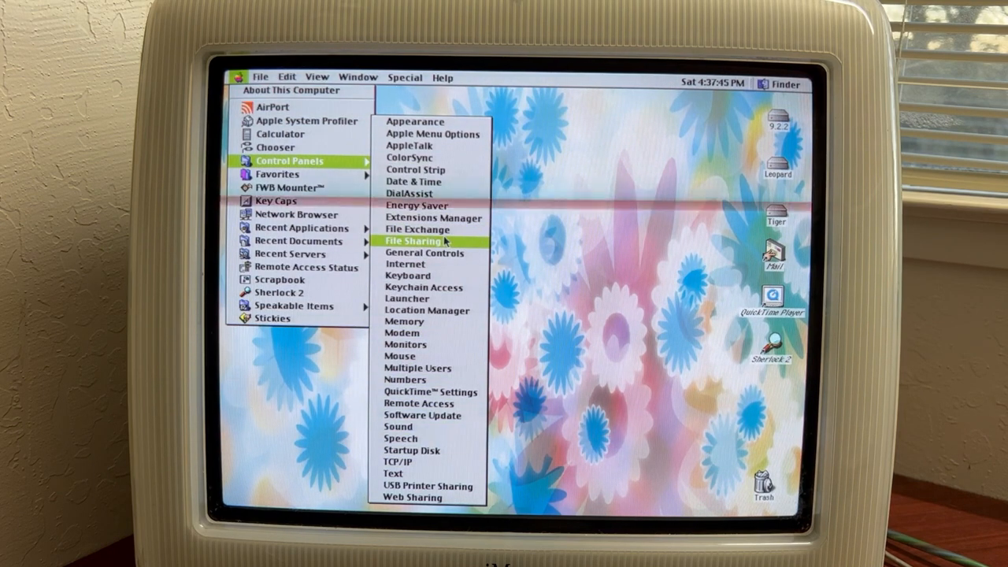
mouse_move(416, 157)
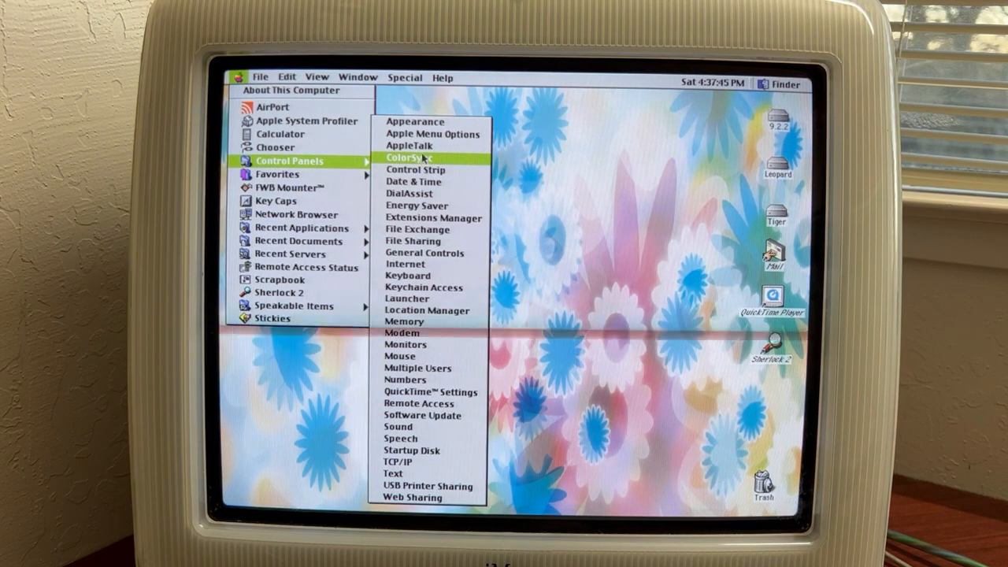
mouse_move(435, 134)
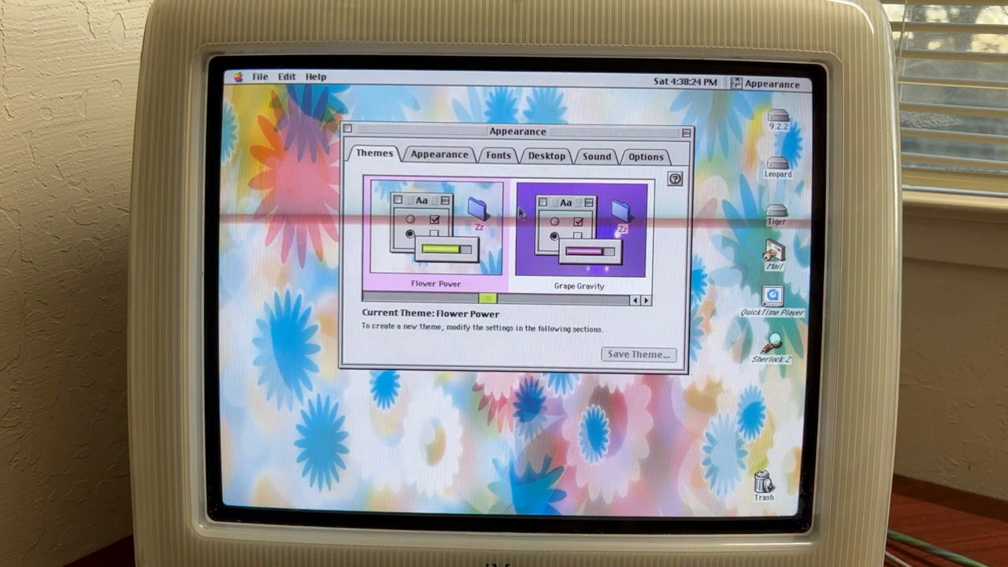
- Browse the Appearance, Fonts, Desktop, Sound and Themes panels, previewing the current desktop picture
click(438, 156)
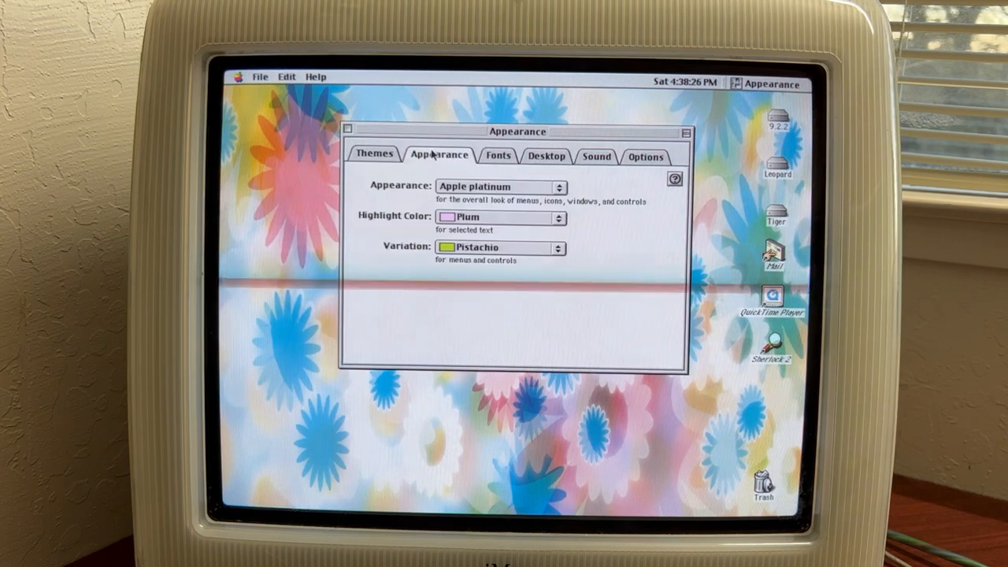
click(498, 156)
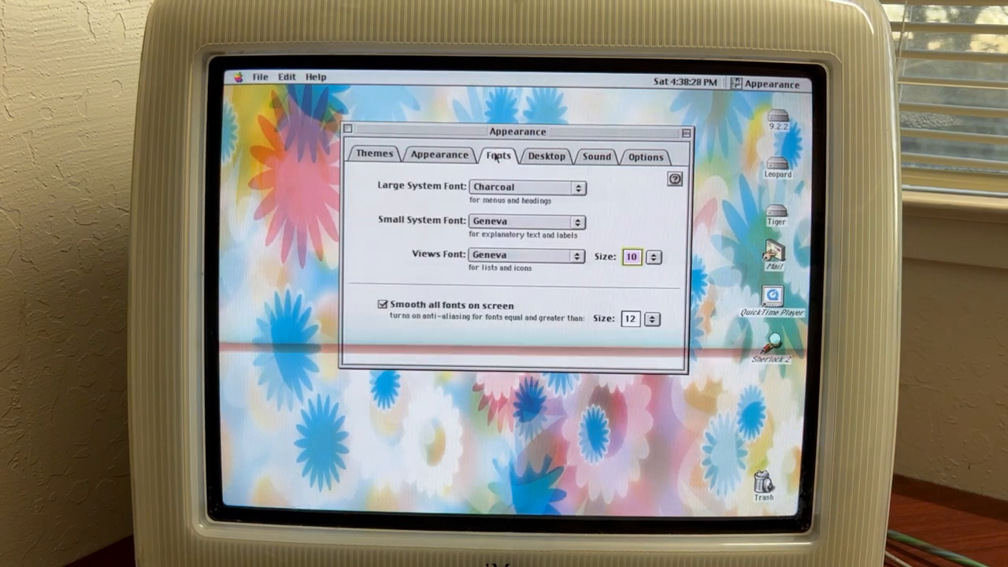
click(545, 156)
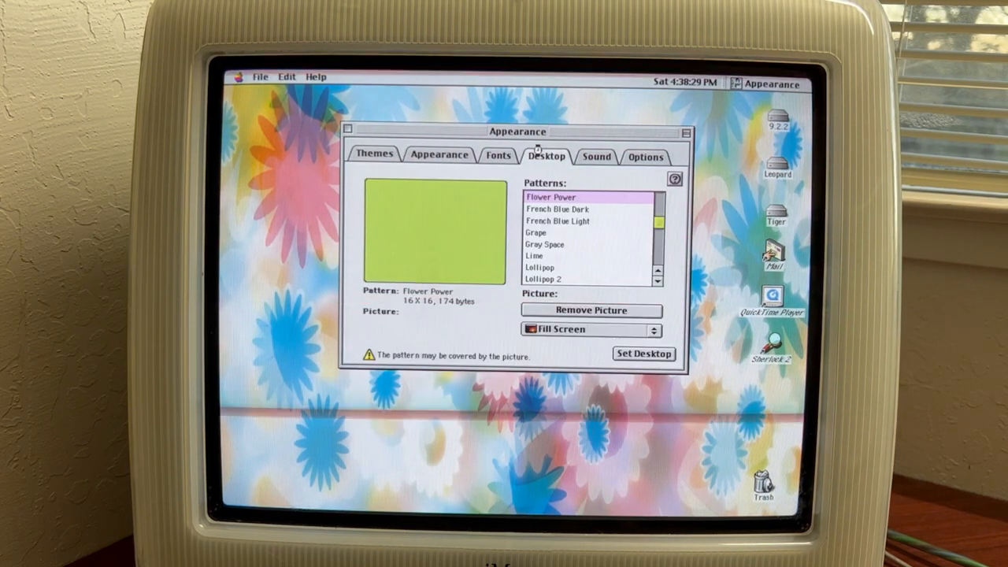
click(549, 195)
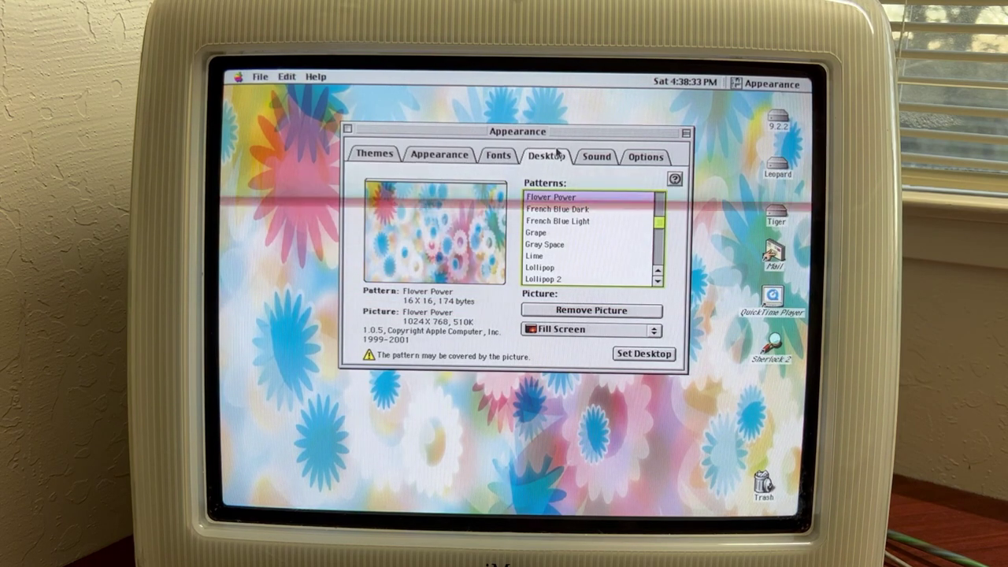
click(595, 156)
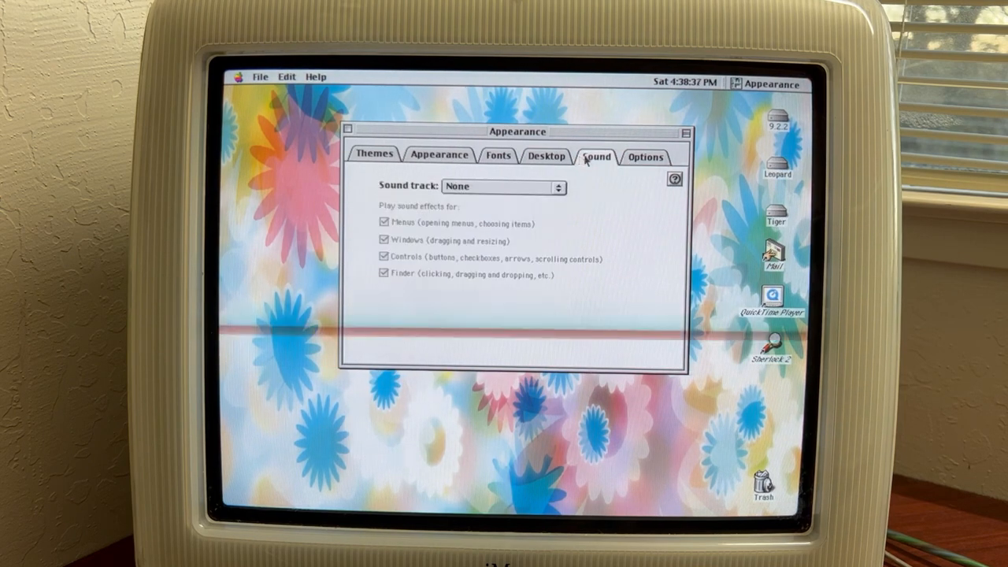
click(545, 156)
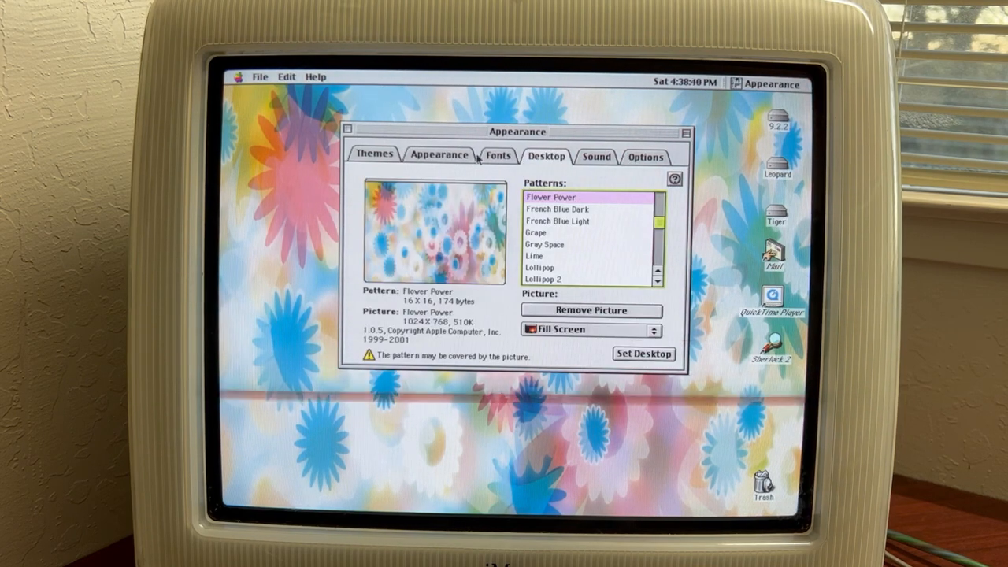
click(498, 156)
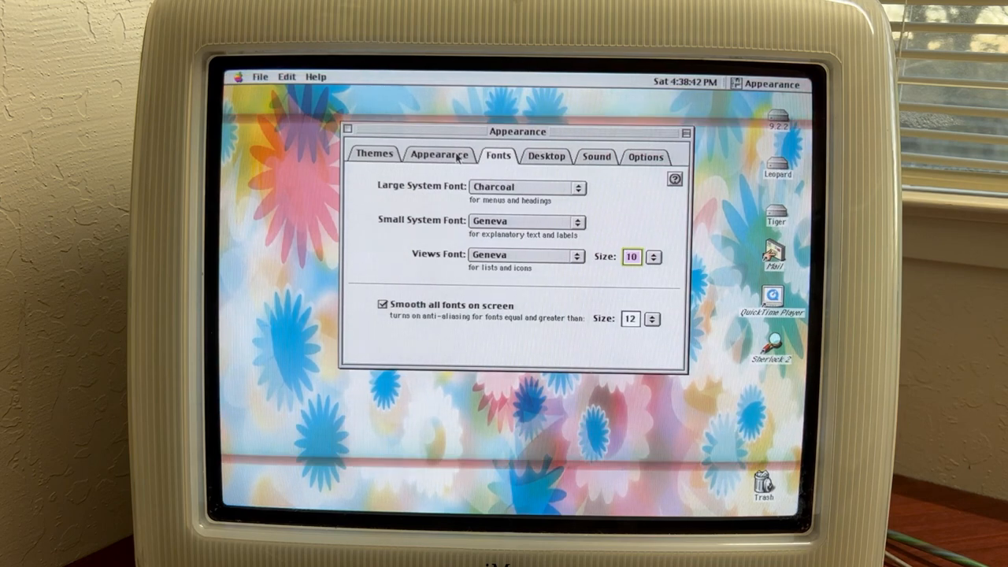
click(440, 156)
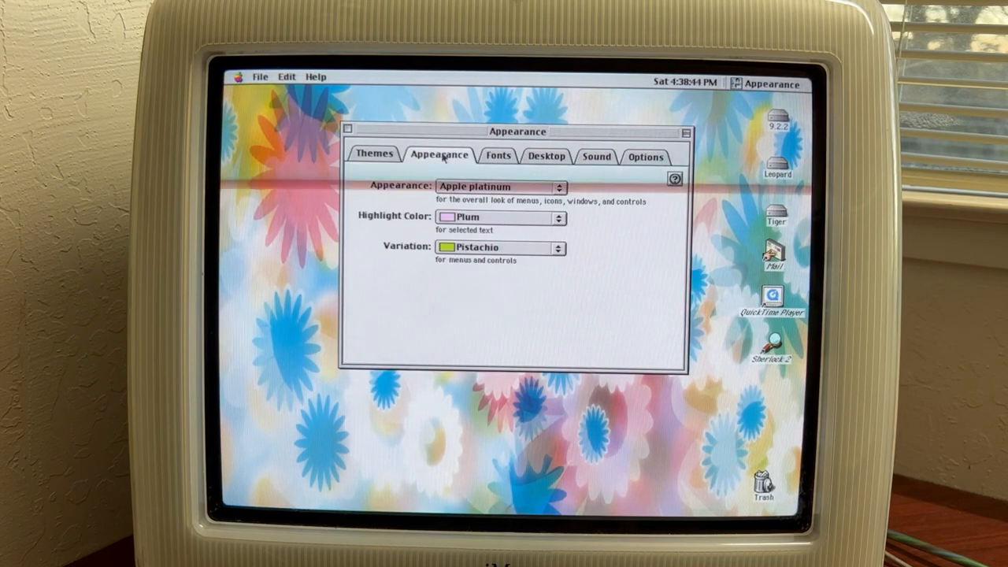
click(372, 154)
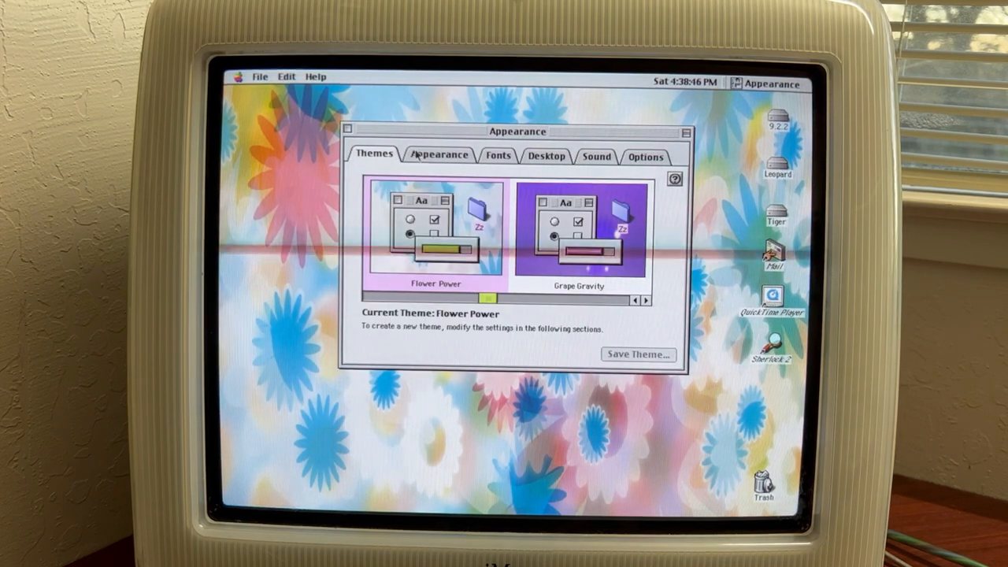
click(438, 154)
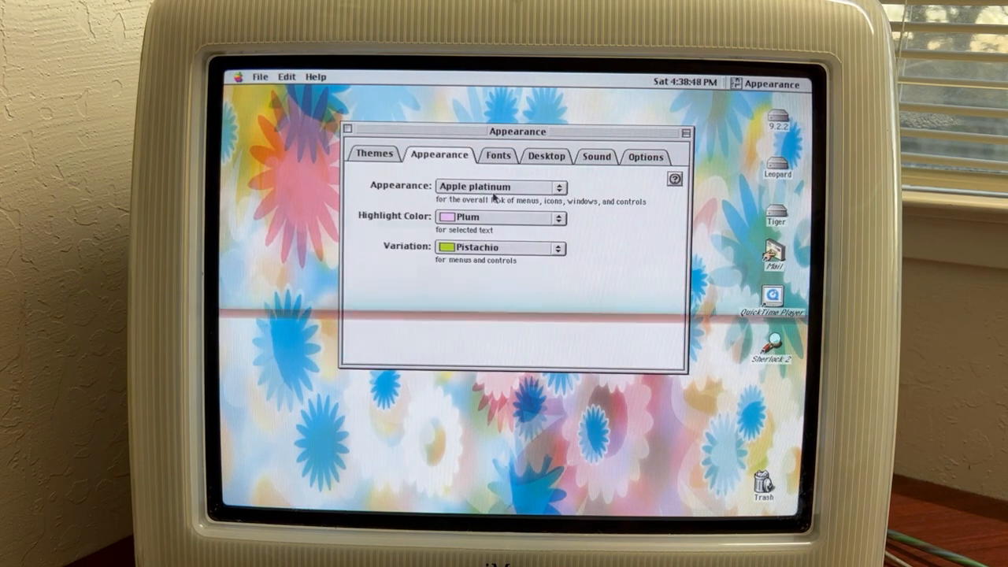
click(545, 156)
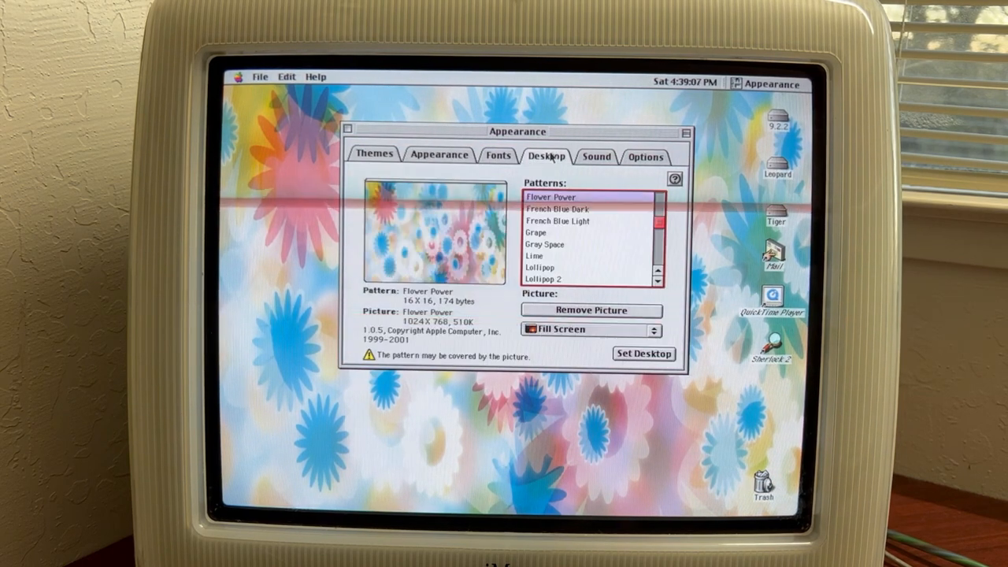
- Choose Platinum Sounds as the system sound track on the Sound panel
click(595, 157)
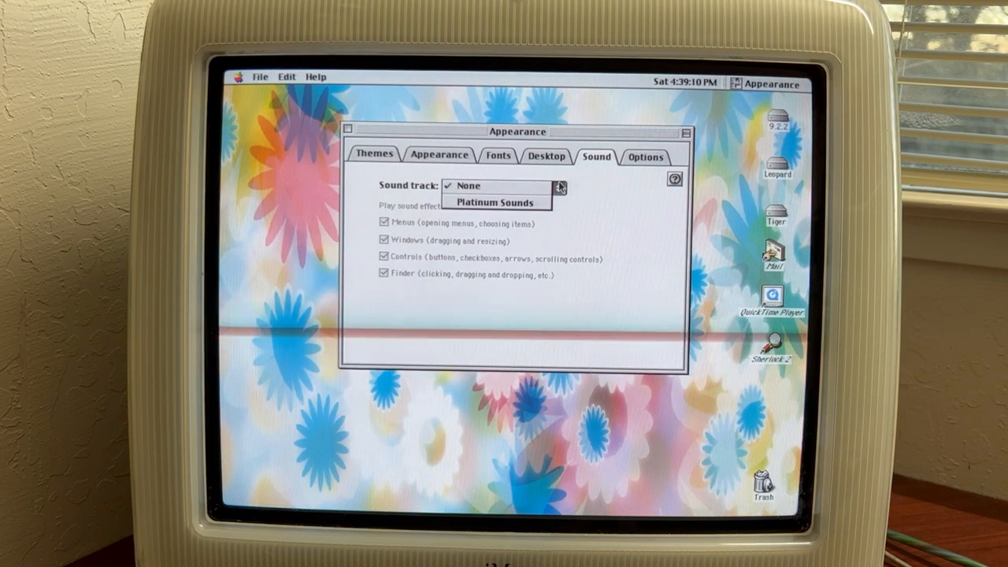
click(495, 203)
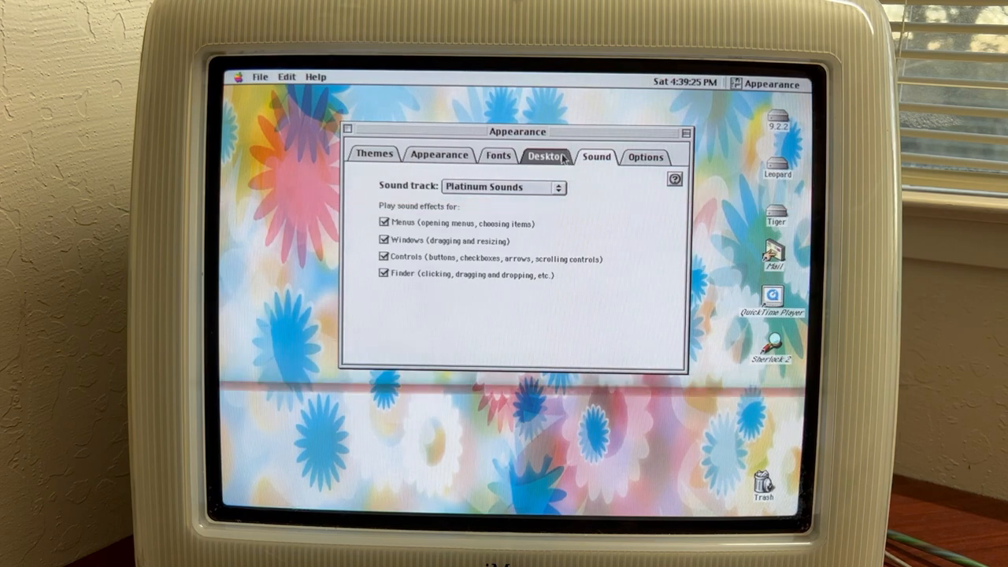
click(439, 156)
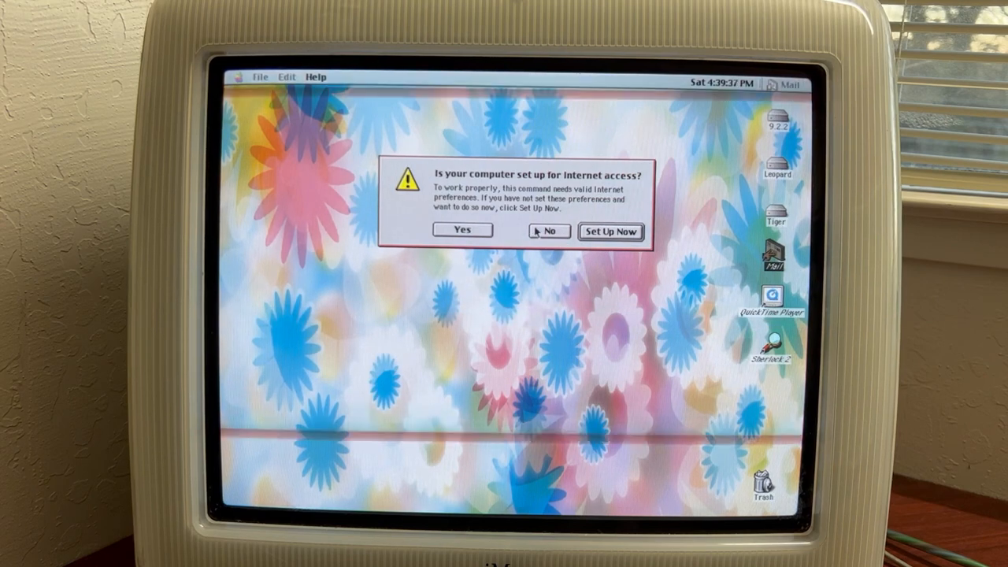
click(548, 230)
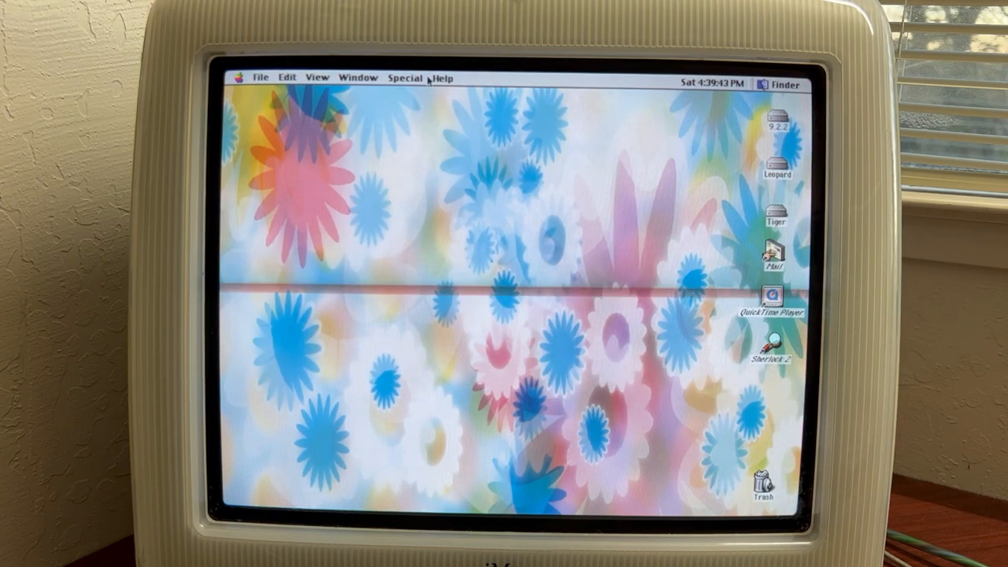
click(406, 77)
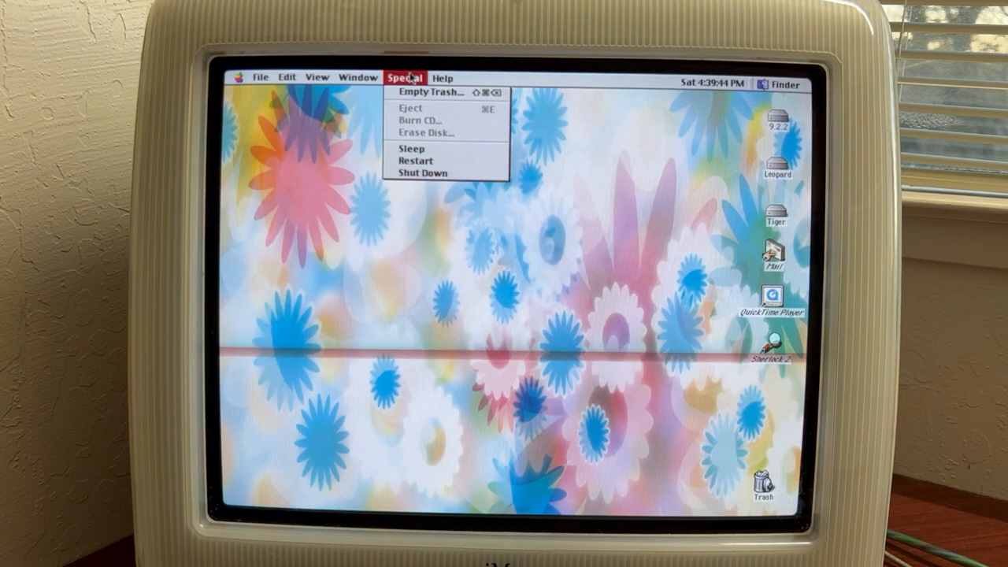
click(447, 79)
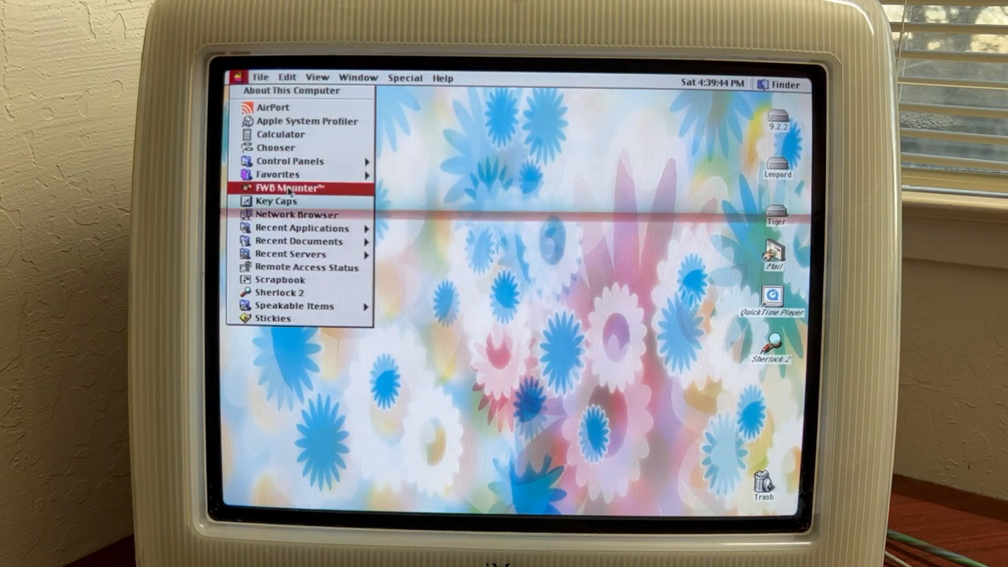
mouse_move(312, 271)
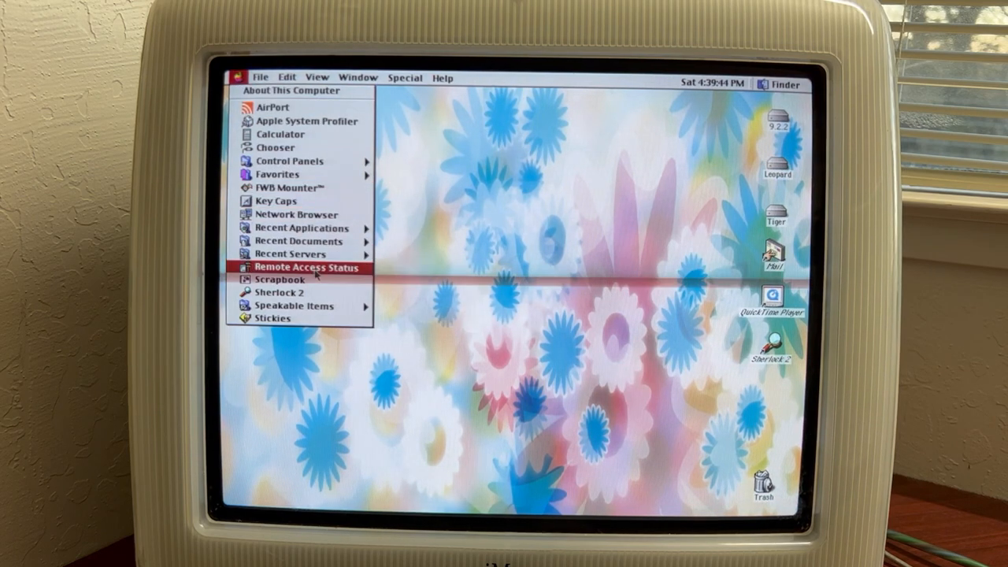
mouse_move(296, 215)
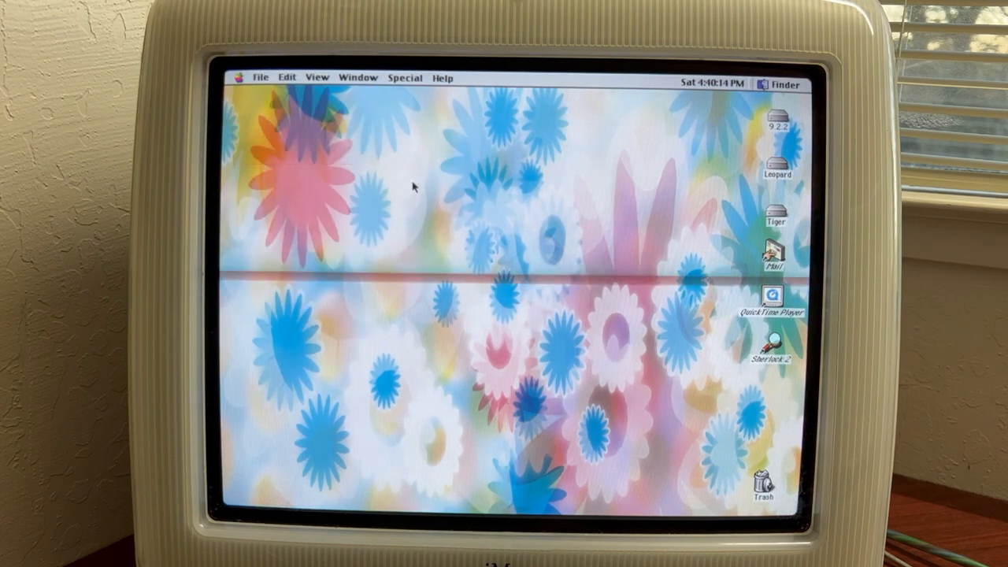
- Launch FWB Mounter from the Apple menu to show its empty device list
click(258, 77)
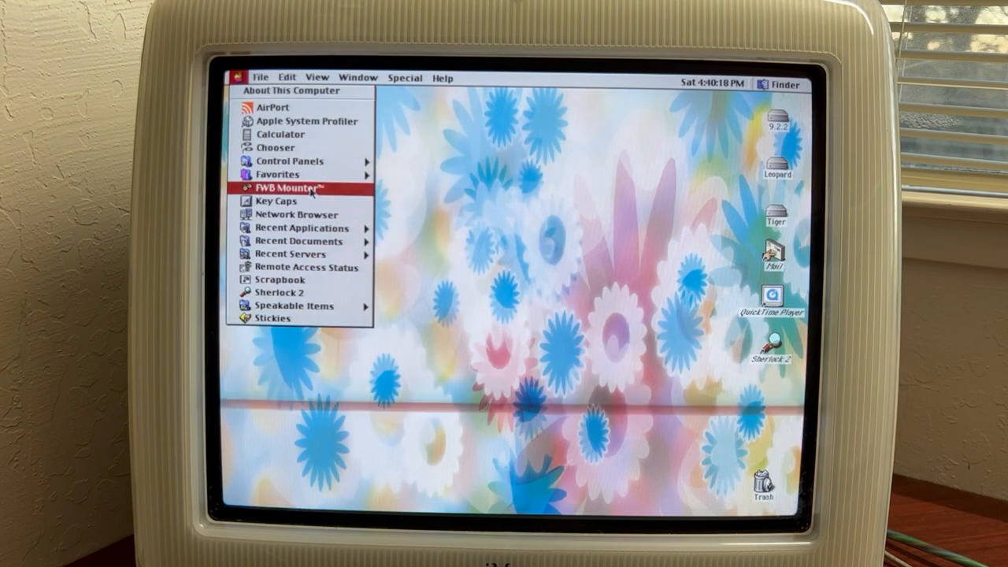
click(287, 189)
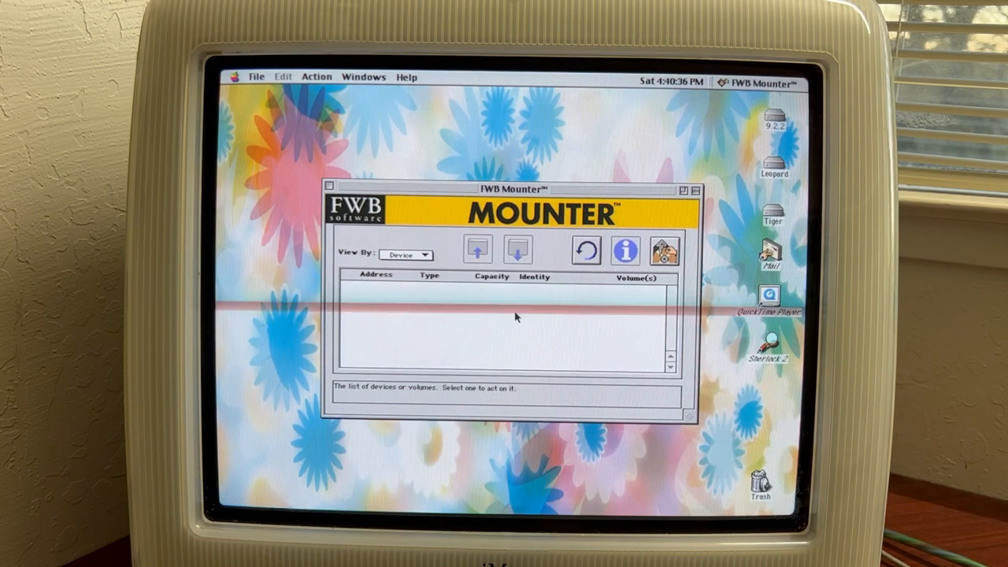
mouse_move(477, 251)
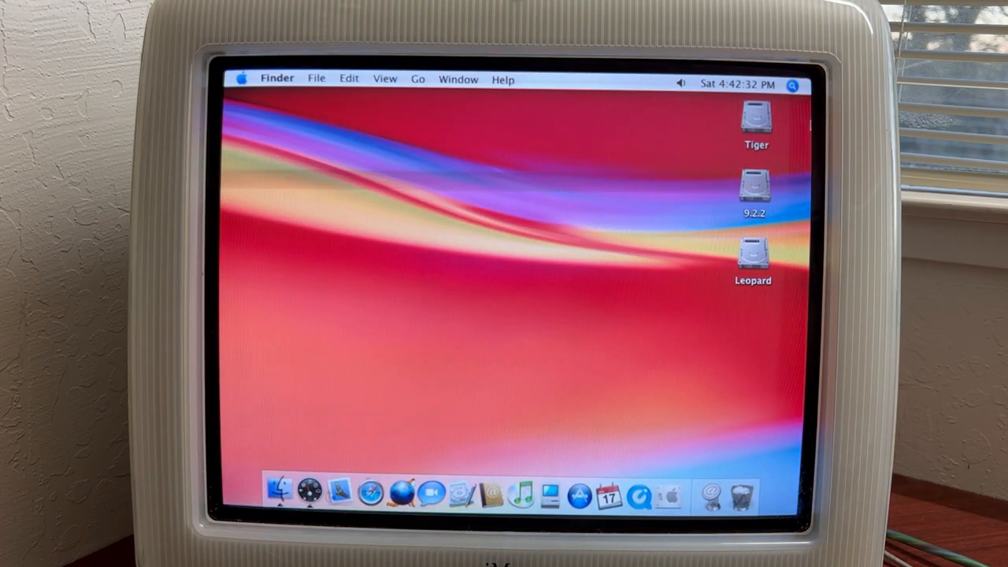
- Open the Tiger disk and launch Nanosaur 2.app from its window
click(754, 123)
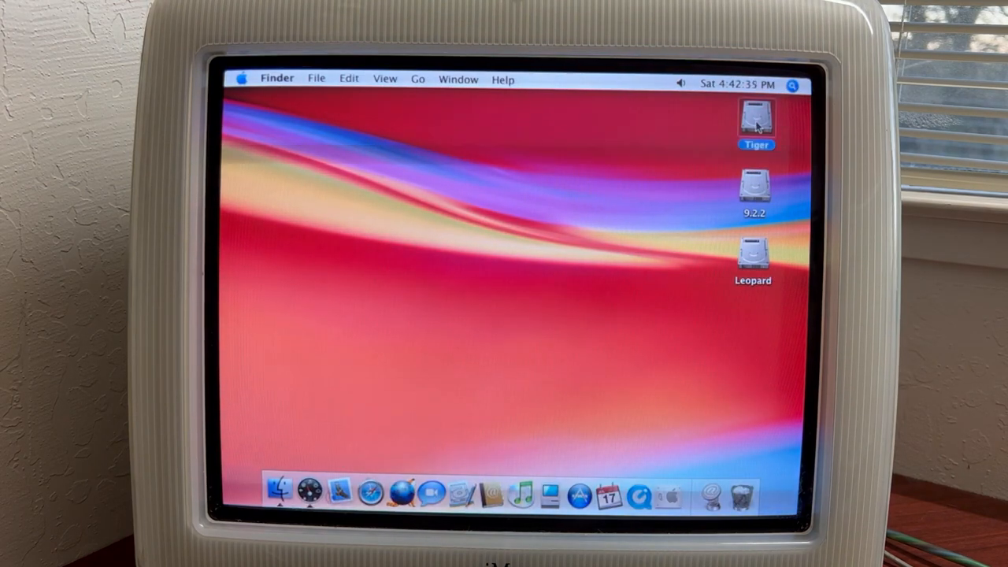
double_click(756, 118)
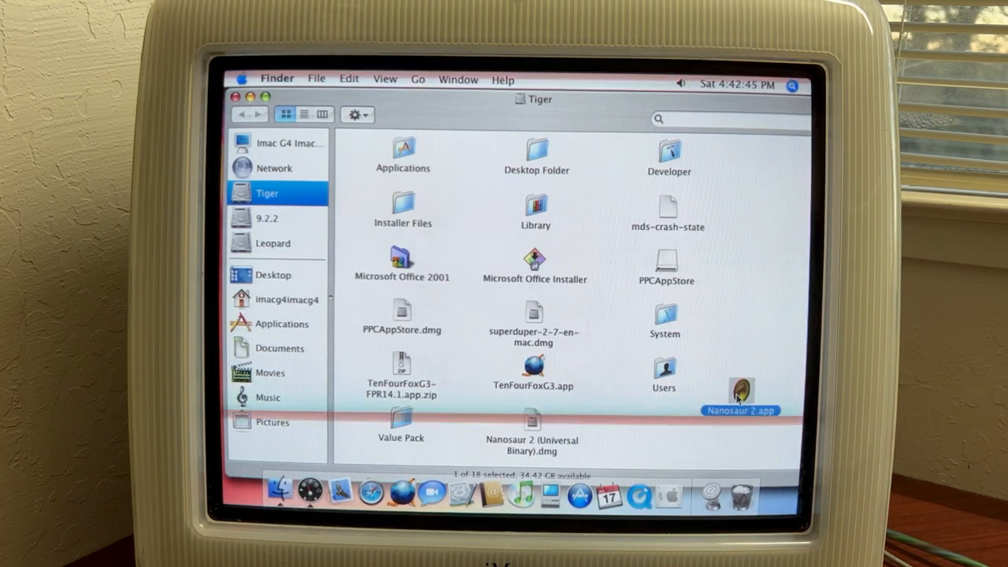
double_click(737, 384)
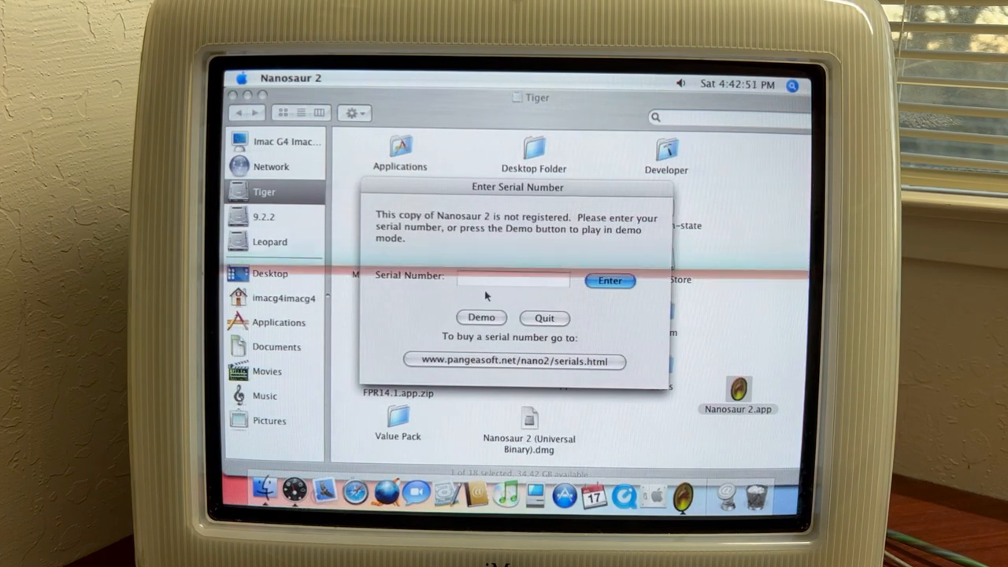
- Start Nanosaur 2 in Demo mode and accept the 640x480 video configuration
click(482, 318)
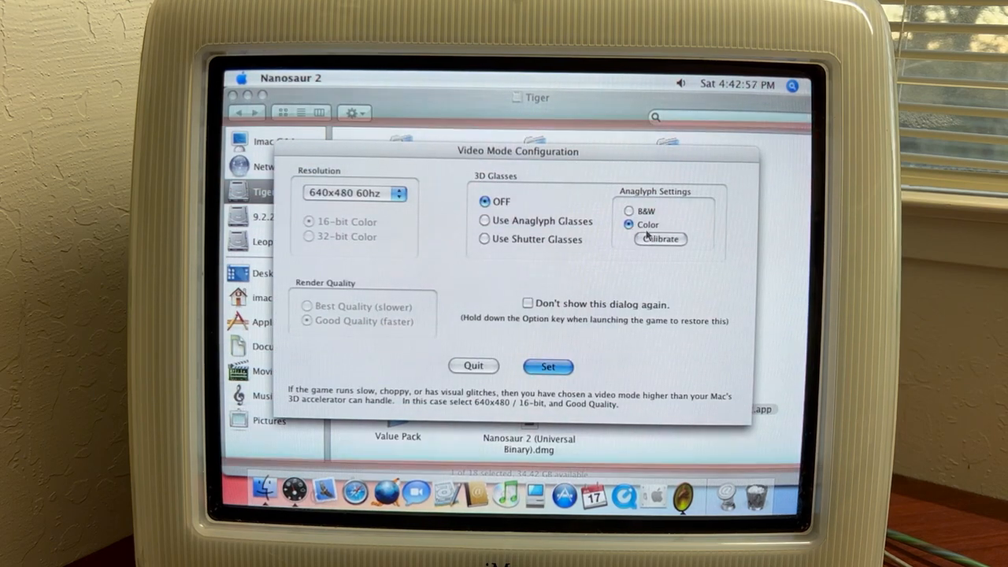
mouse_move(369, 211)
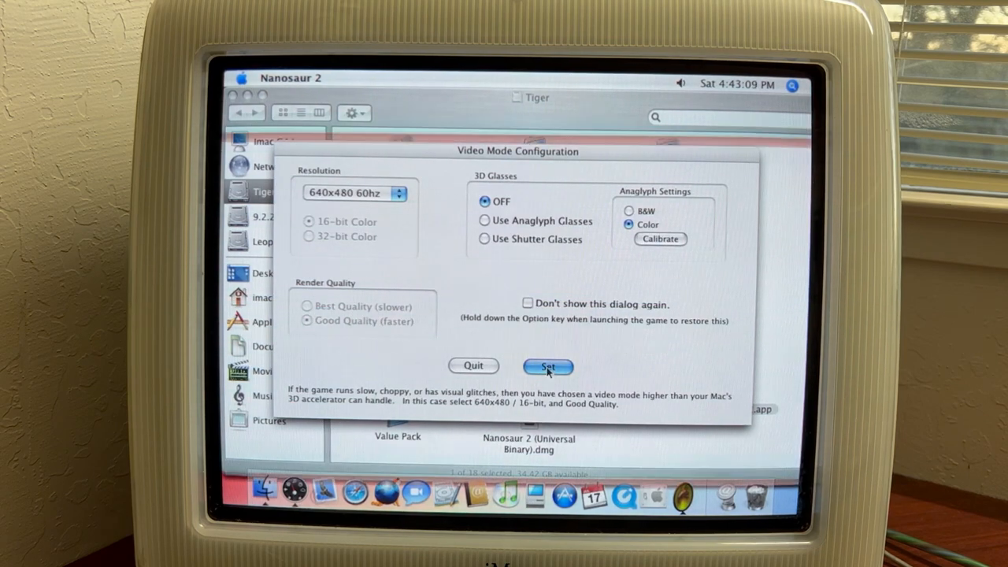
click(548, 366)
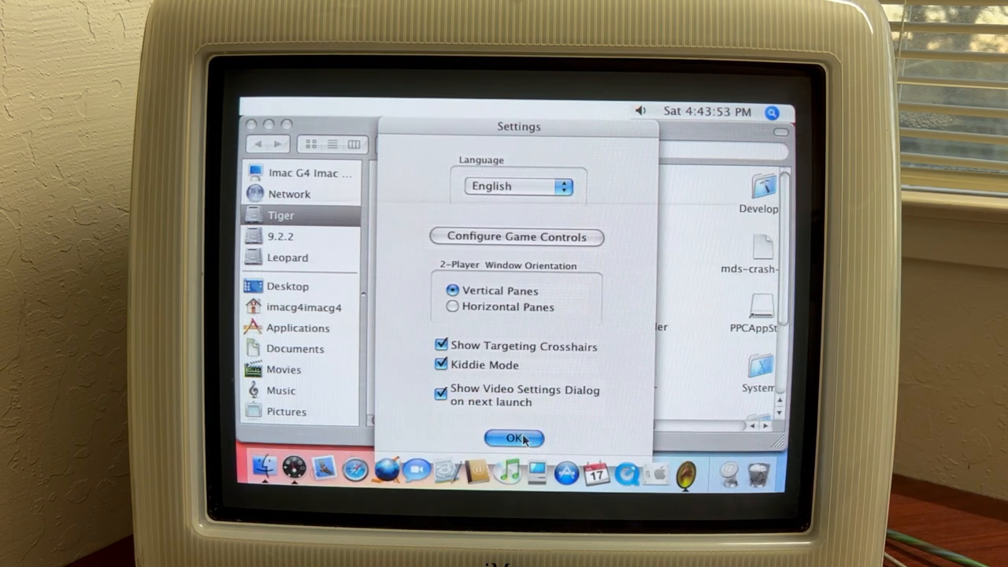
- Confirm the Nanosaur 2 settings with English and Kiddie Mode to start the game
click(515, 438)
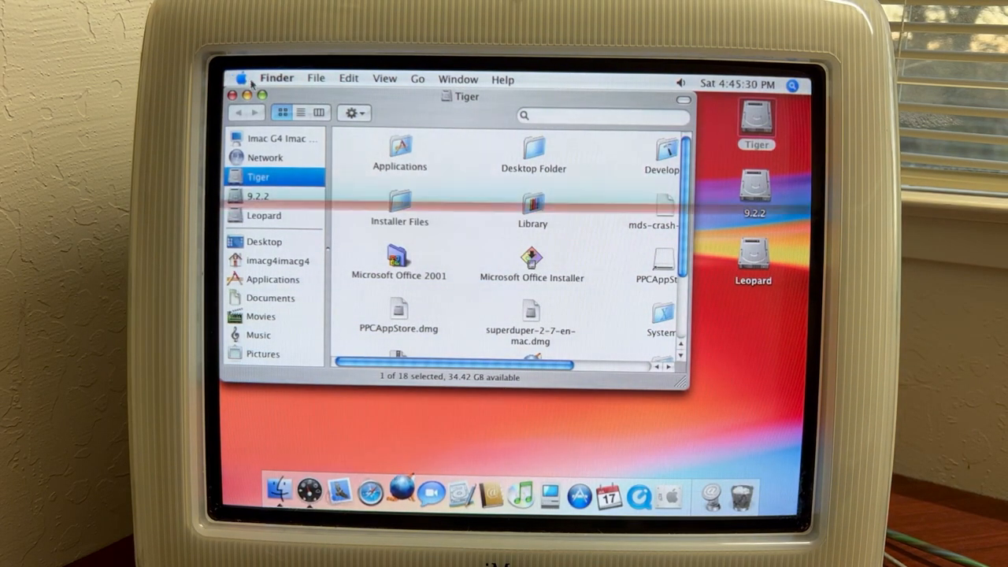
- Force-quit TenFourFox from the Apple menu's Force Quit window, reaching the confirmation prompt
click(246, 79)
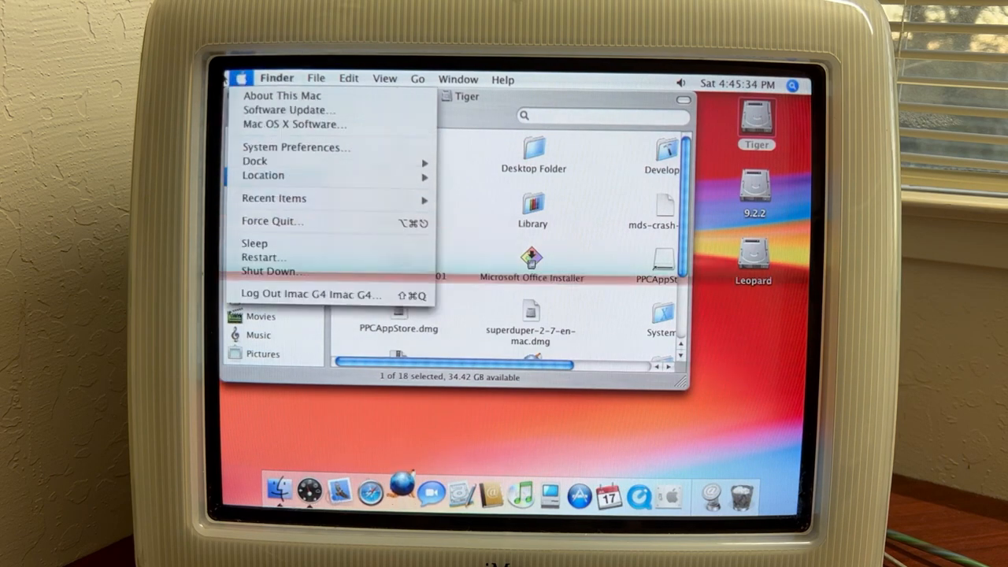
mouse_move(292, 221)
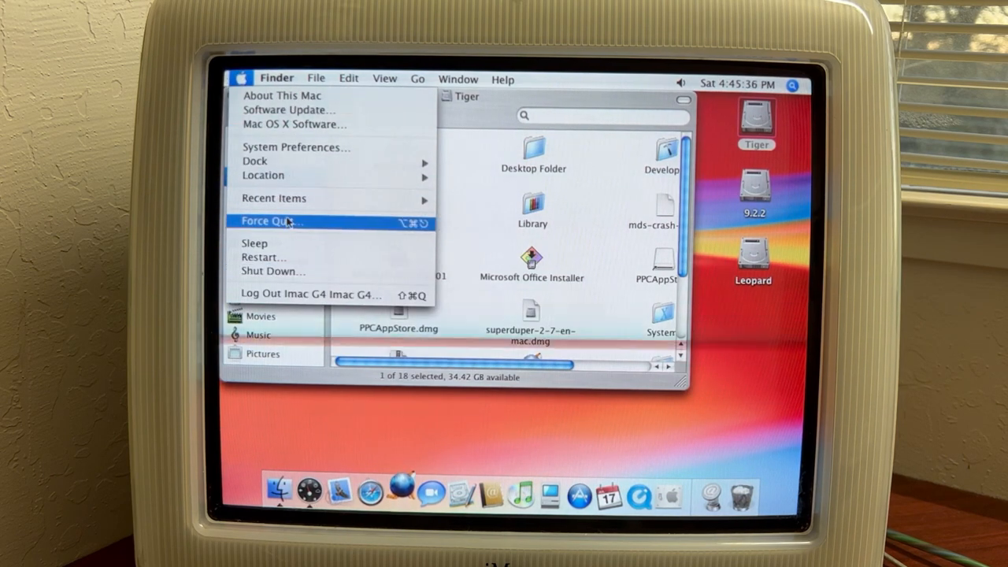
click(271, 220)
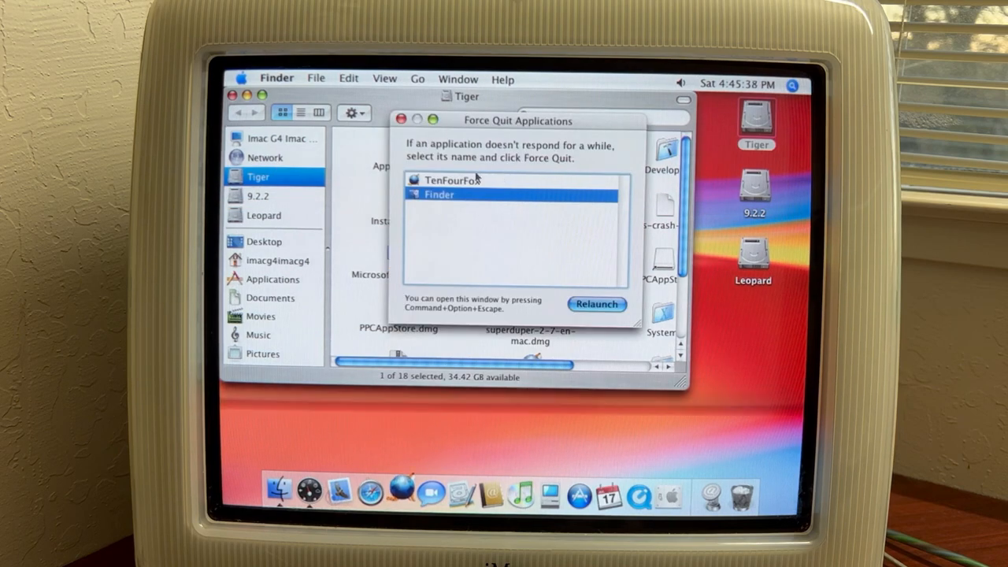
click(450, 179)
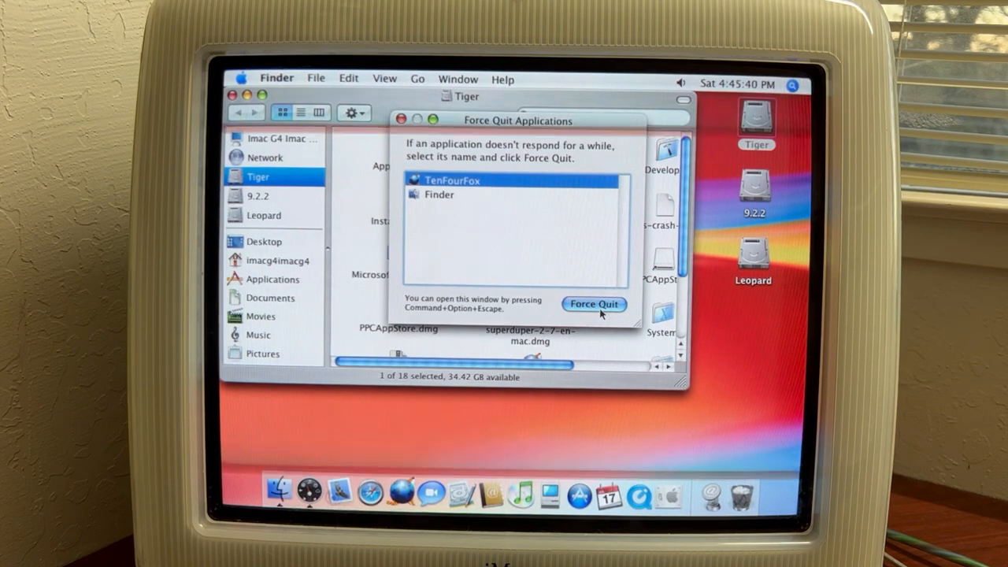
click(593, 304)
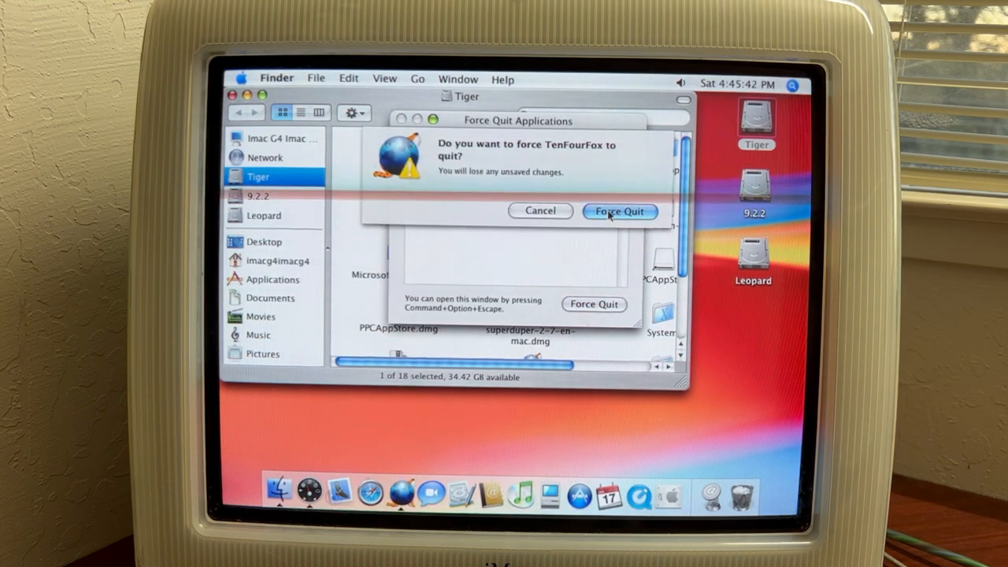